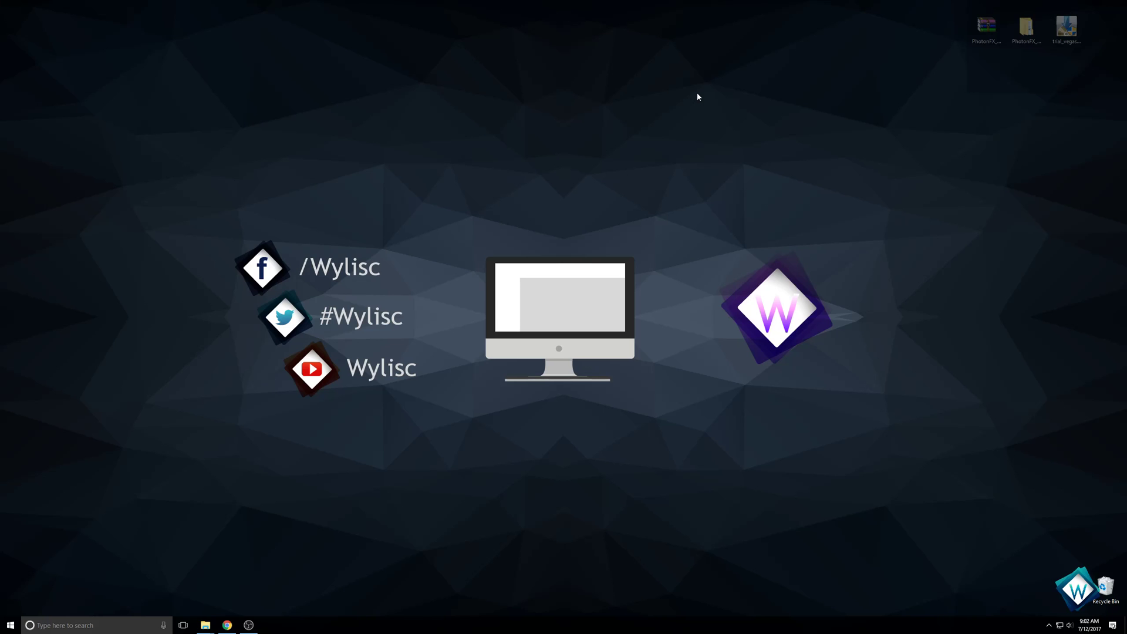
mouse_move(628, 105)
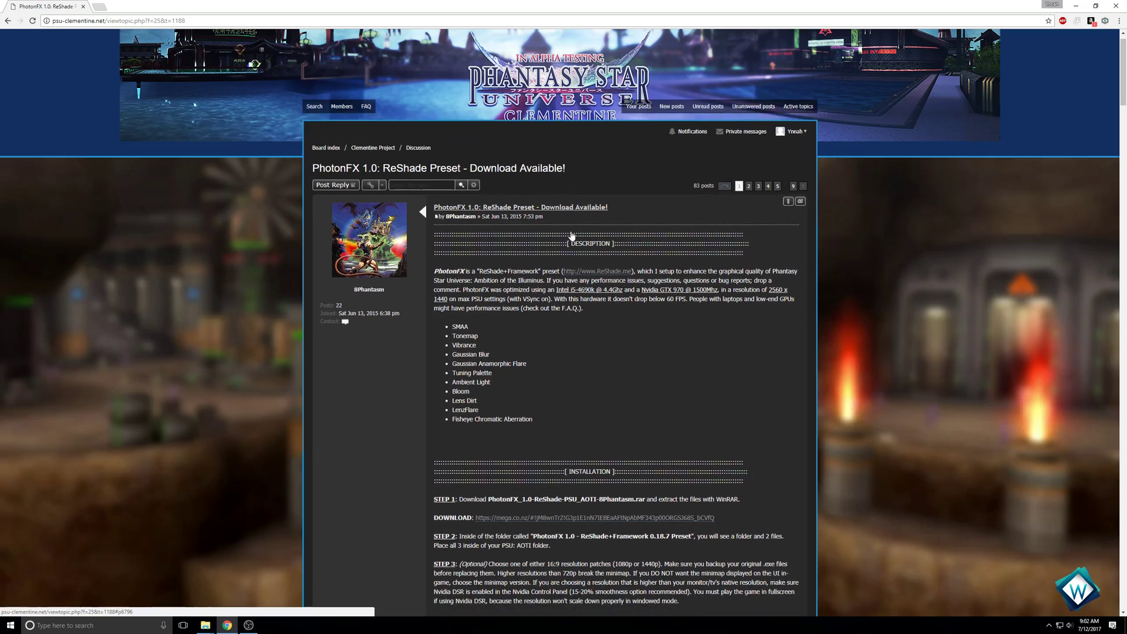
Step: Read through the installation section, then minimize the browser to the desktop
scroll("down", 3)
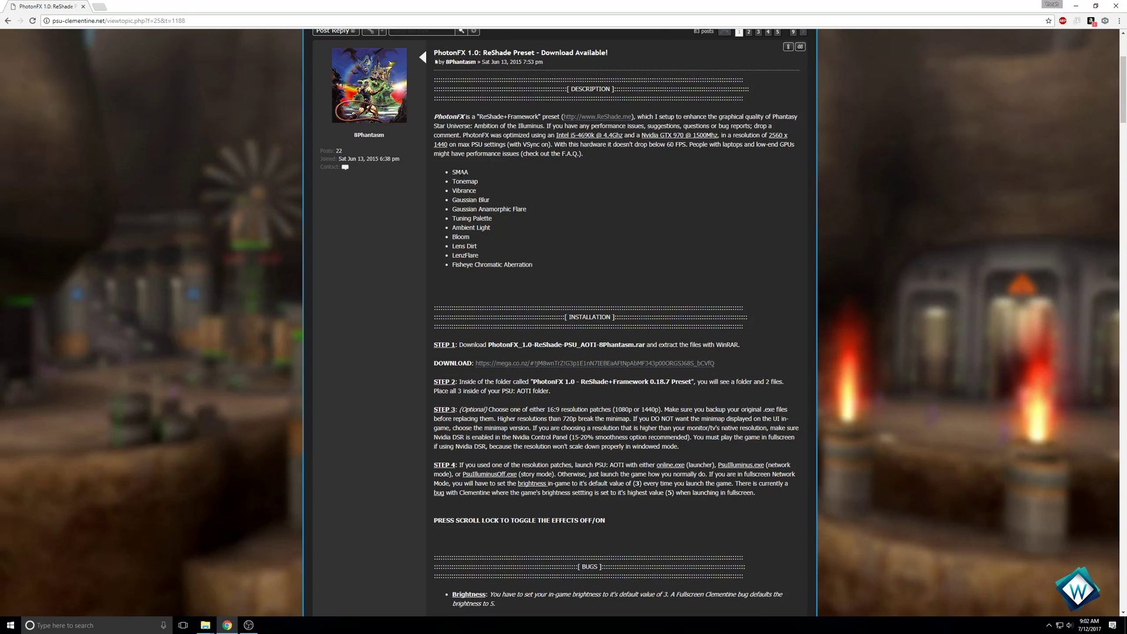
mouse_move(748, 215)
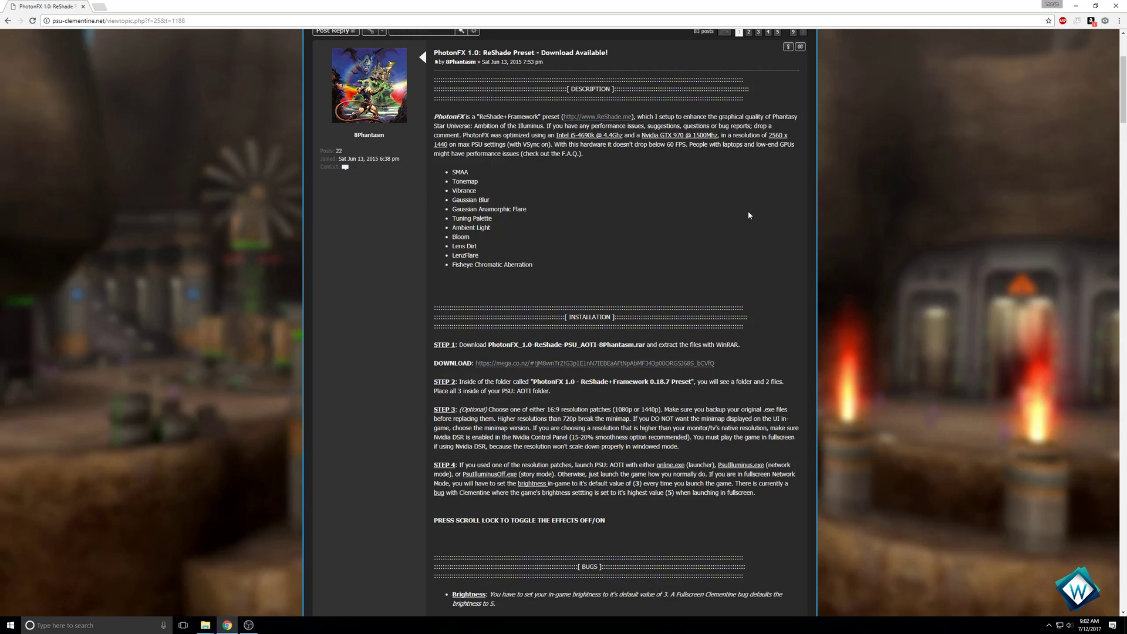
mouse_move(892, 214)
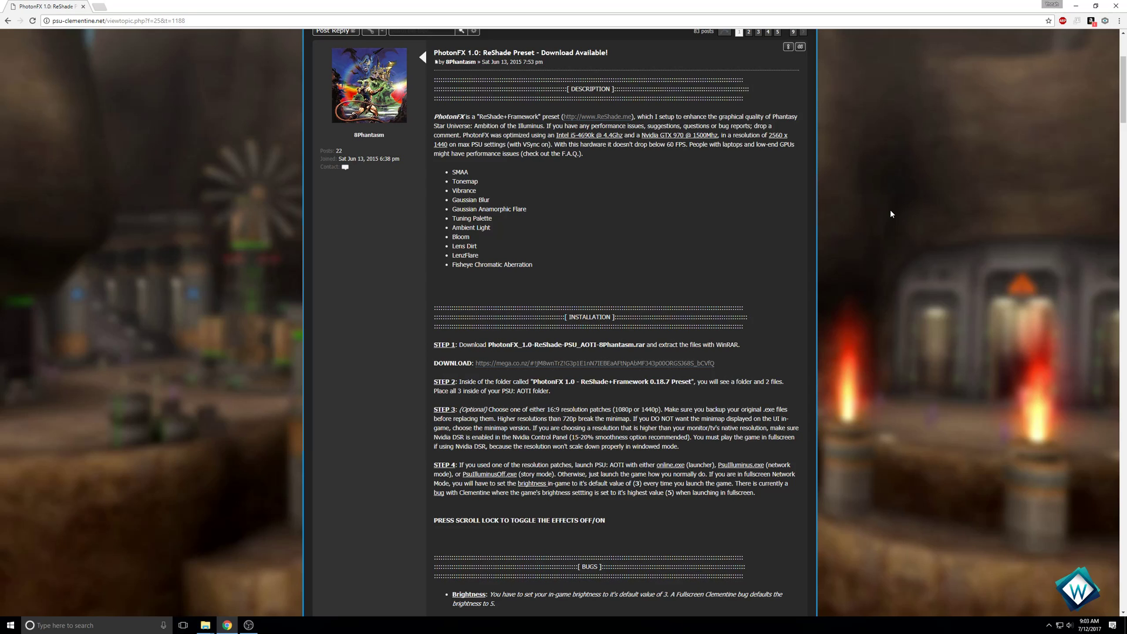
mouse_move(456, 169)
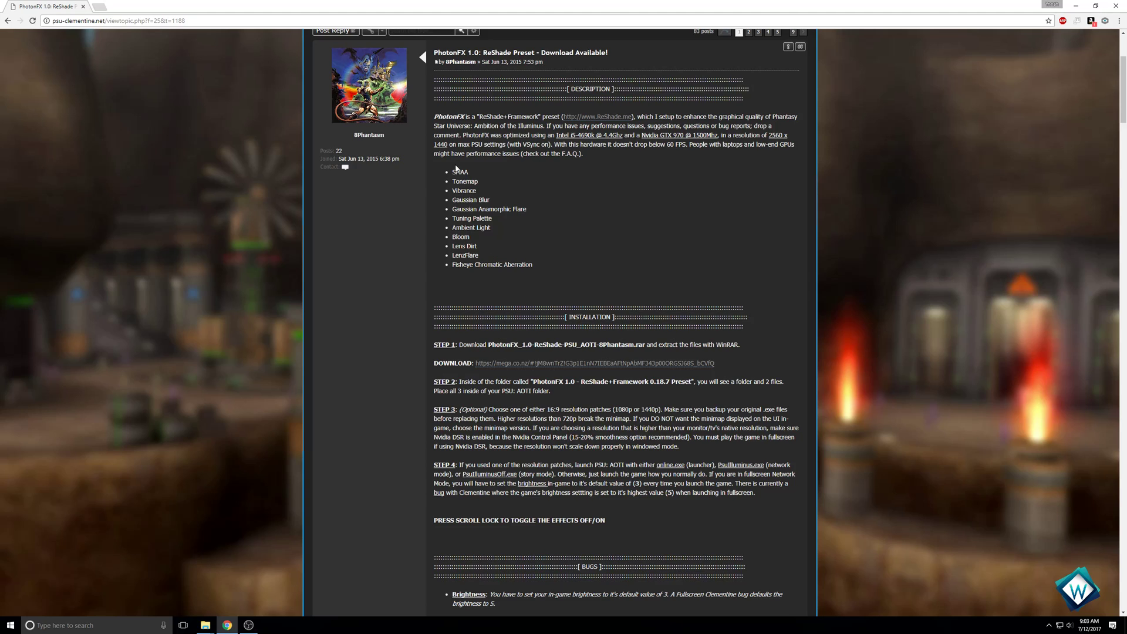
mouse_move(979, 108)
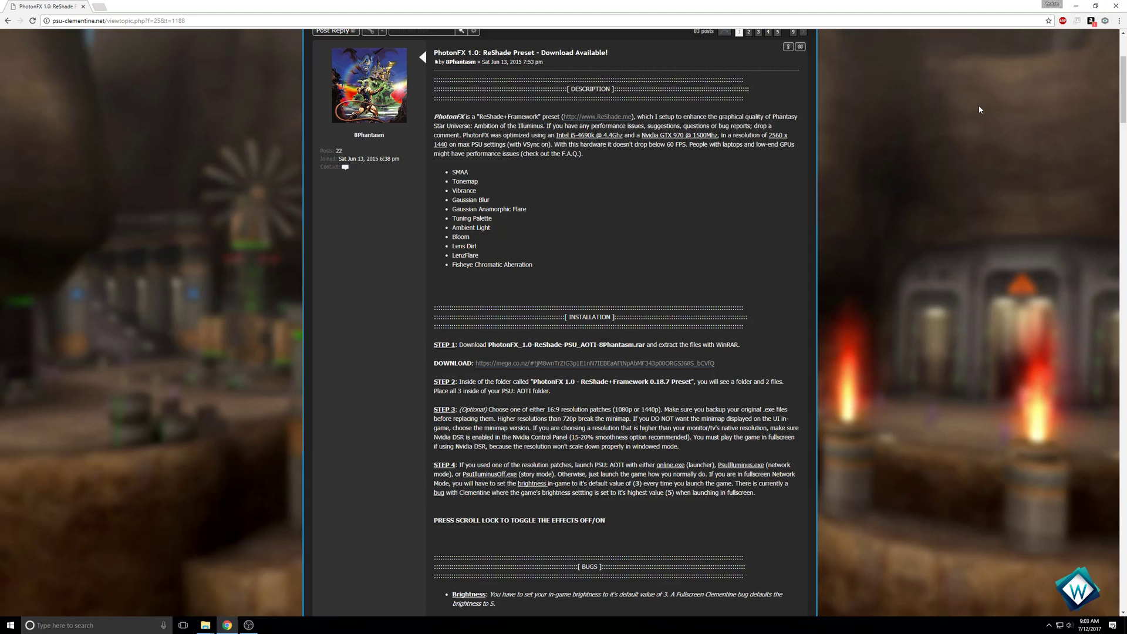
left_click(1087, 6)
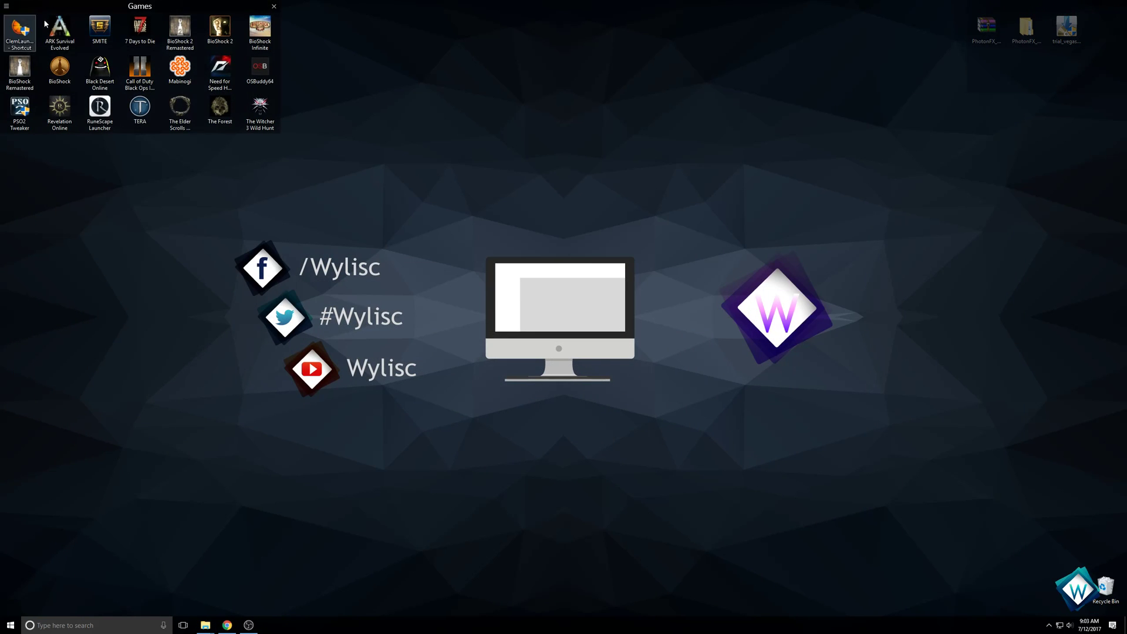
Step: Launch Phantasy Star Universe from the ClemLauncher shortcut in the Games group
left_click(274, 6)
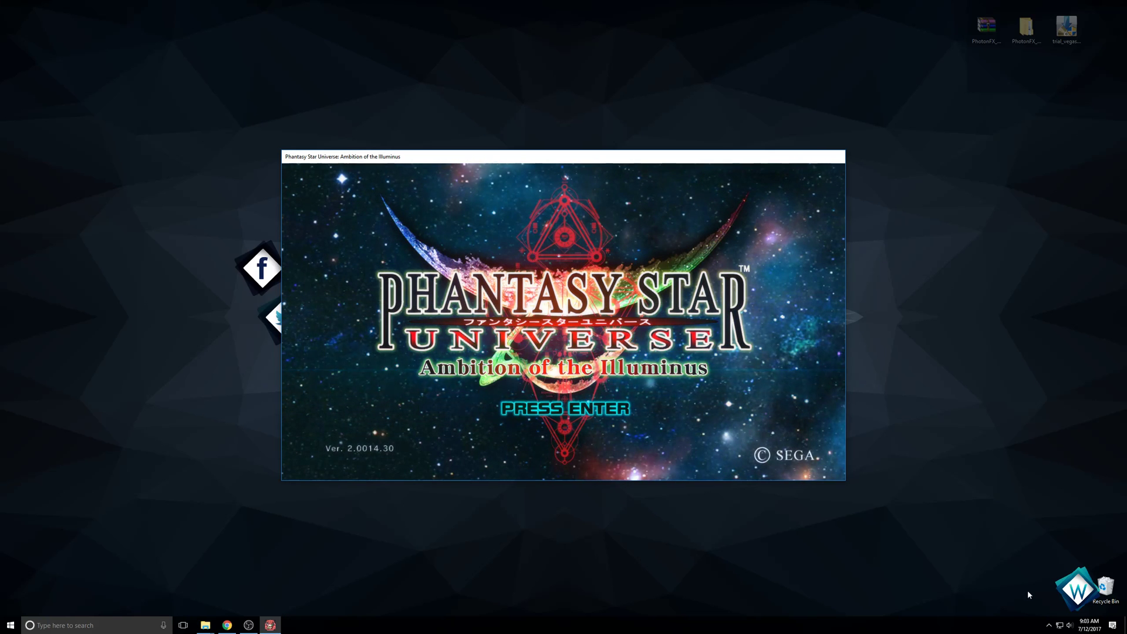
Step: Start from the title screen, join Server 1 and select the LV62 character slot
left_click(1071, 625)
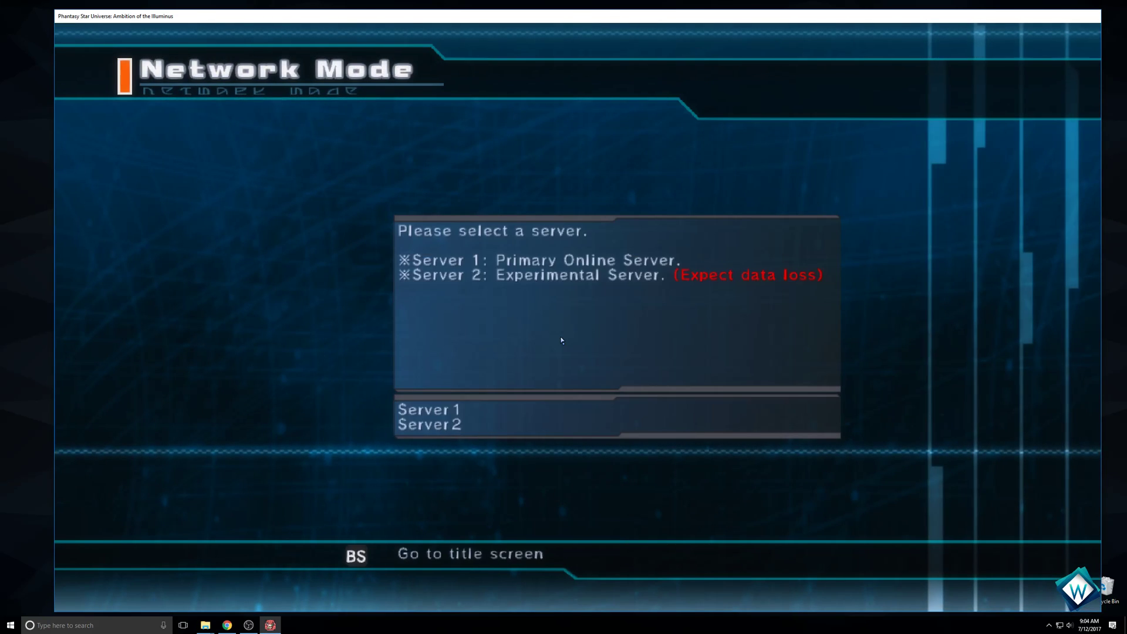
left_click(428, 409)
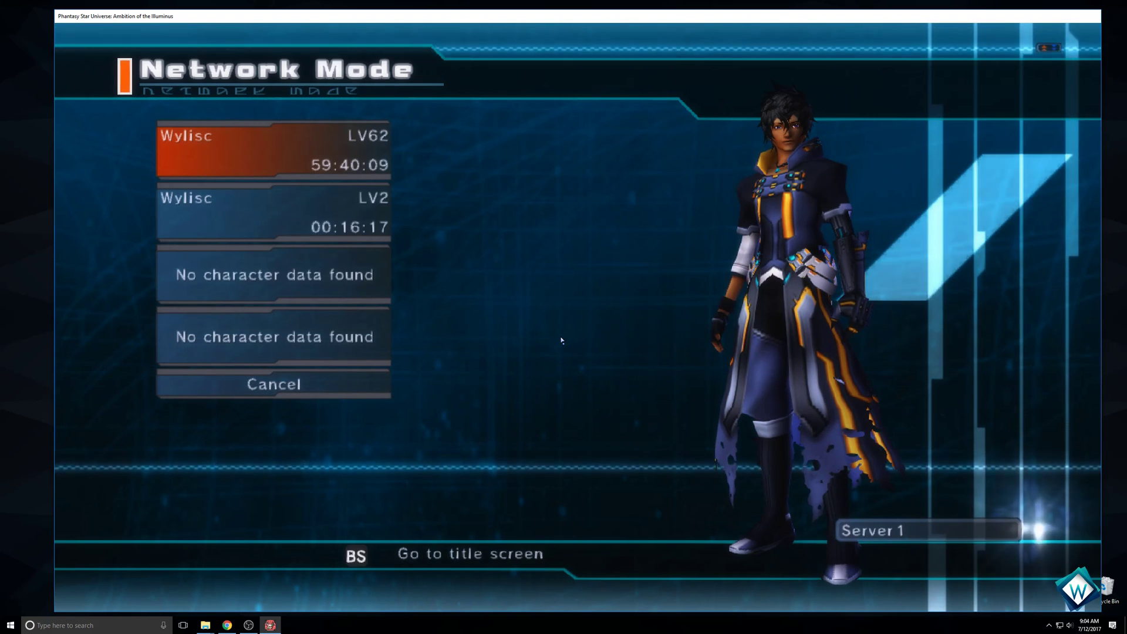
left_click(273, 149)
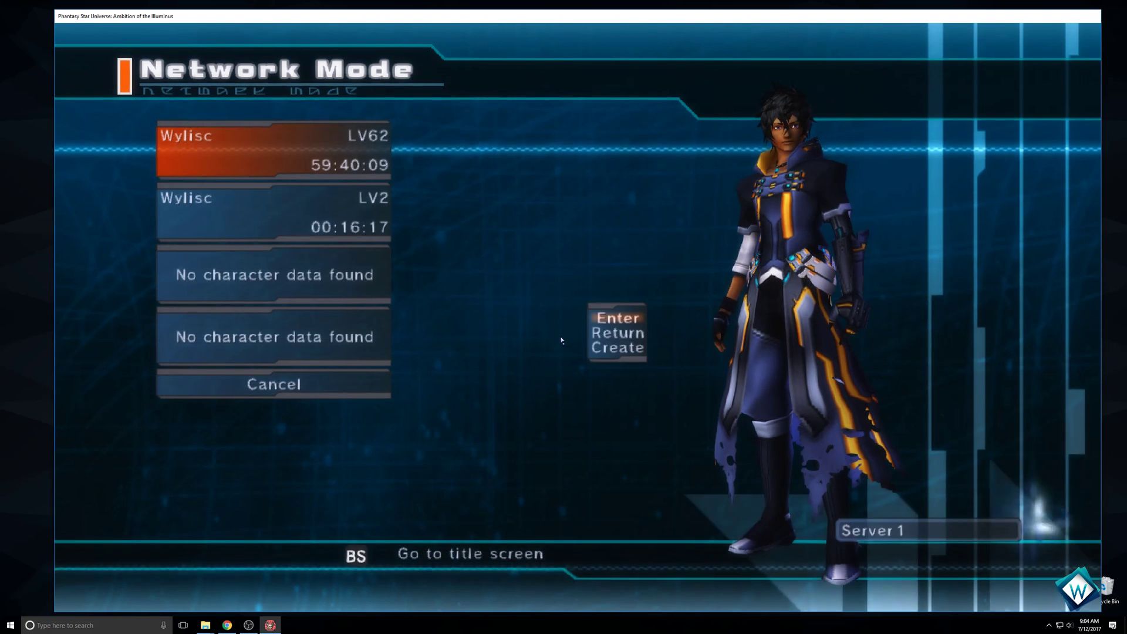
Step: Enter the game with the level 62 character and load into the US:Satsuma lobby
left_click(617, 318)
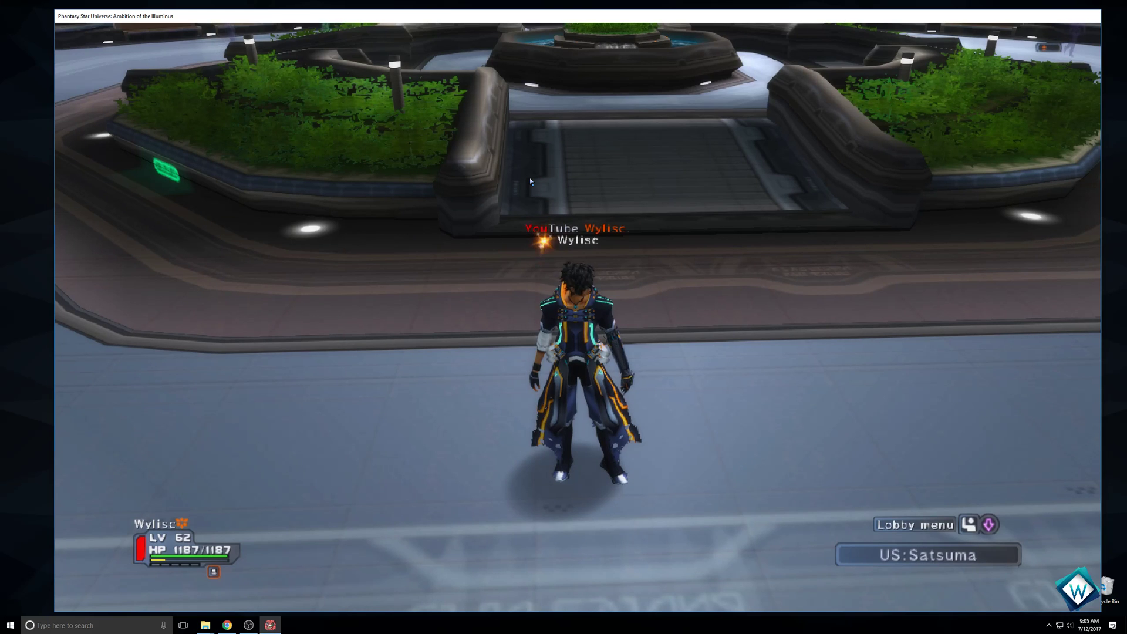
mouse_move(244, 613)
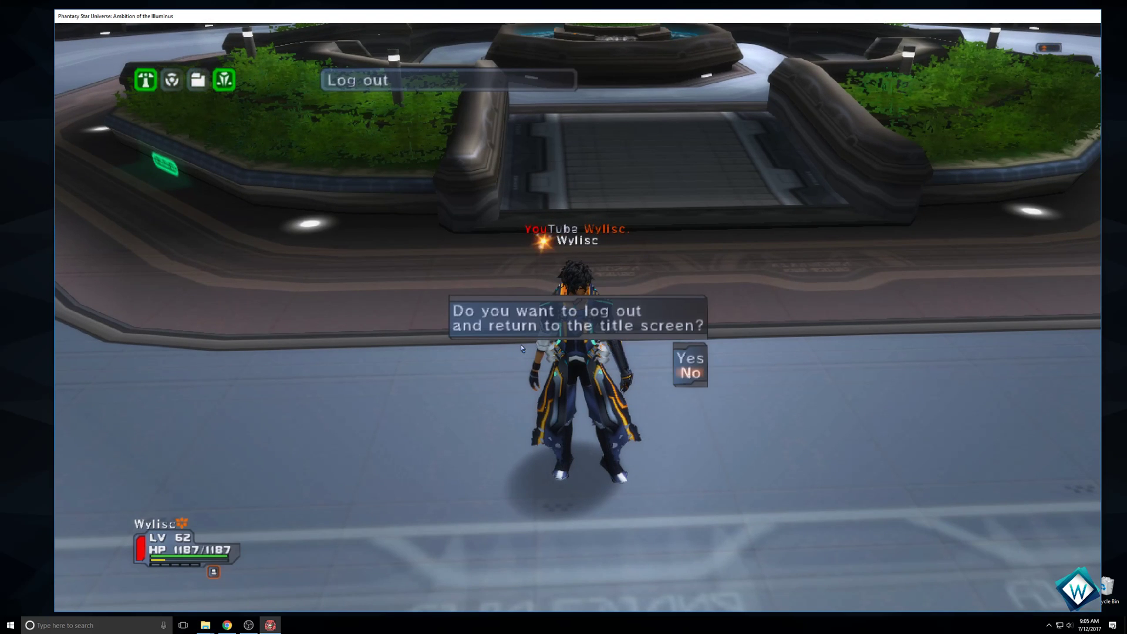
Step: Confirm logging out to the title screen so the game closes to the desktop
left_click(690, 358)
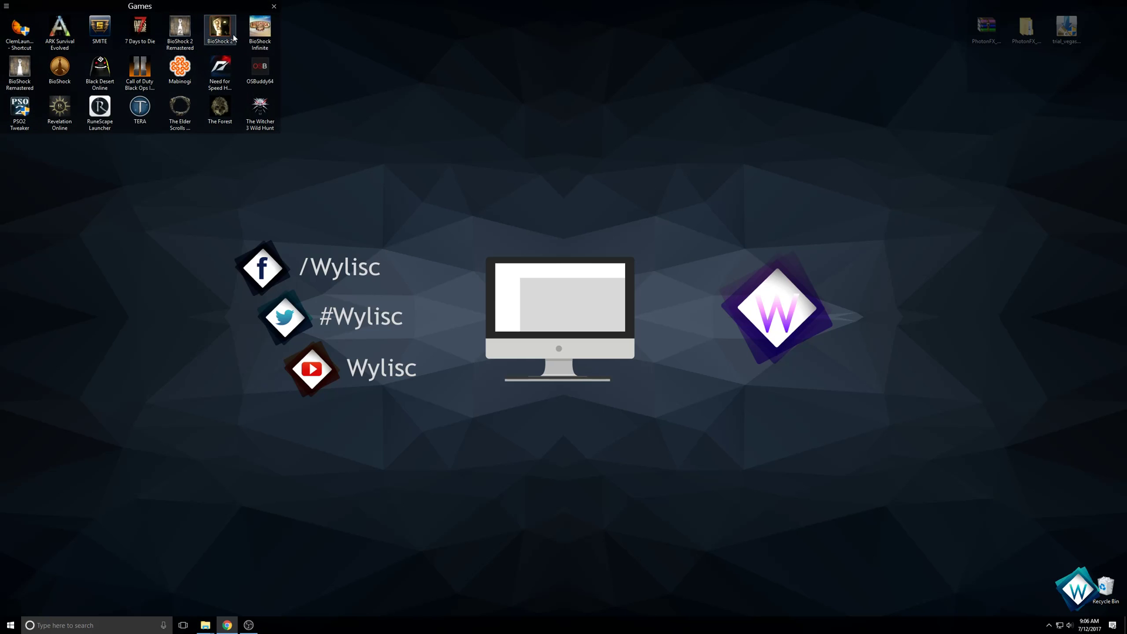
Step: Show the extracted PhotonFX_1.0-ReShade-PSU_AOTI-BPhantasm folder in File Explorer
left_click(274, 6)
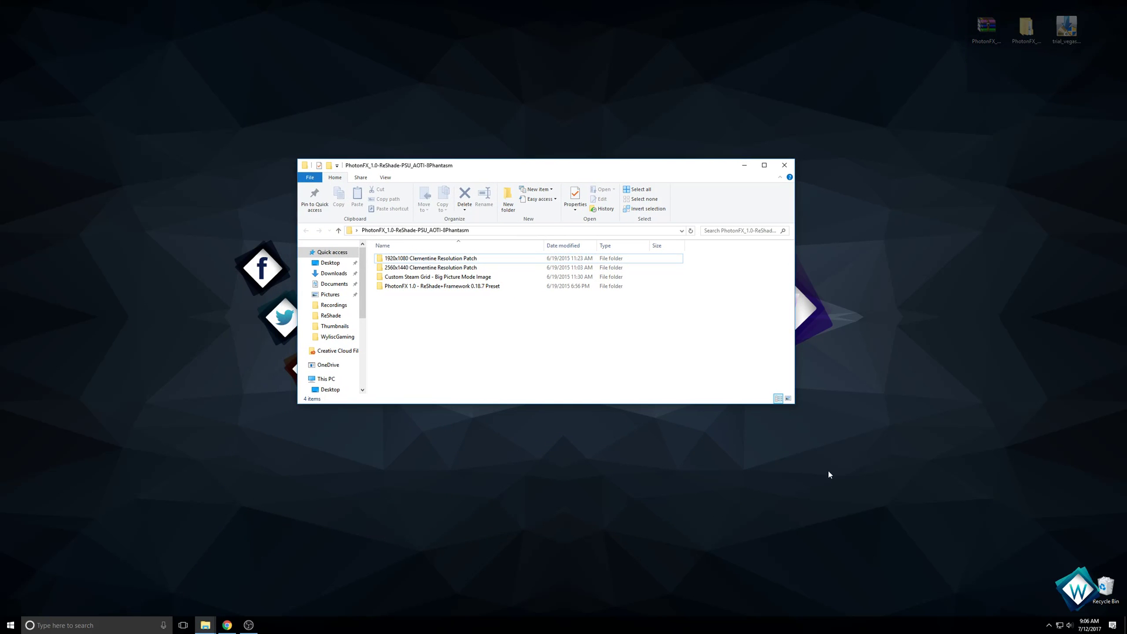
left_click(431, 258)
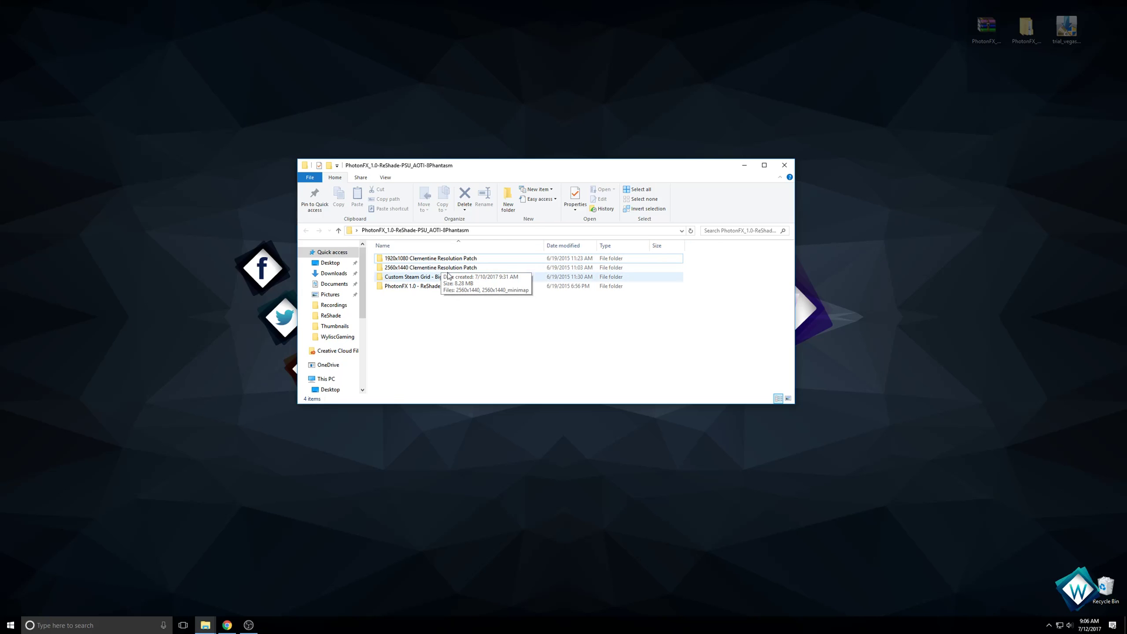
mouse_move(901, 270)
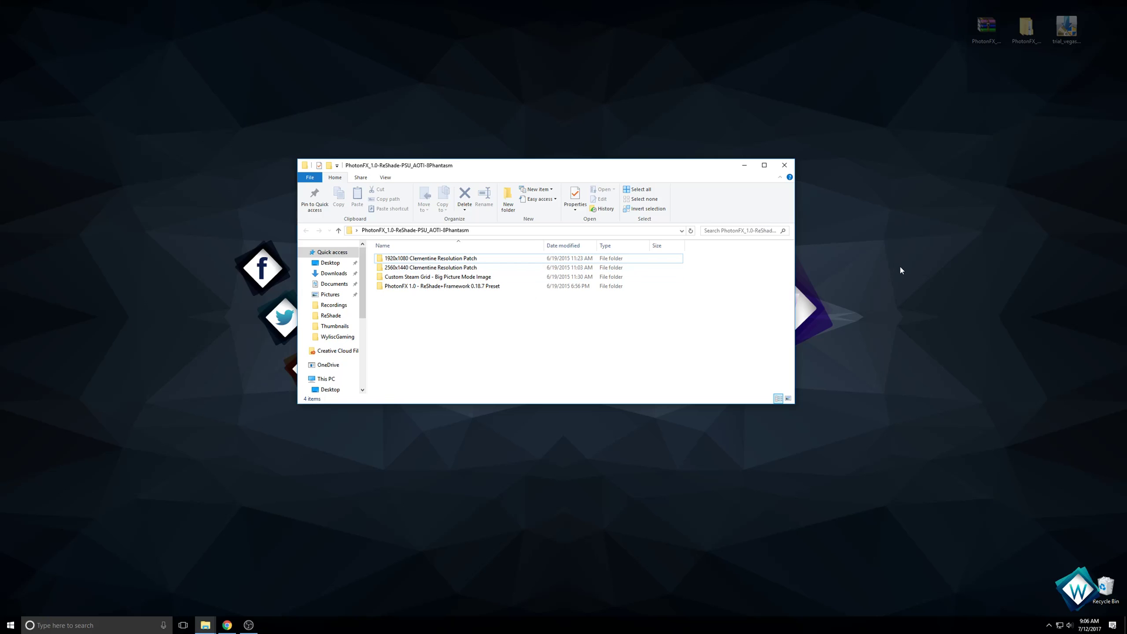
double_click(430, 258)
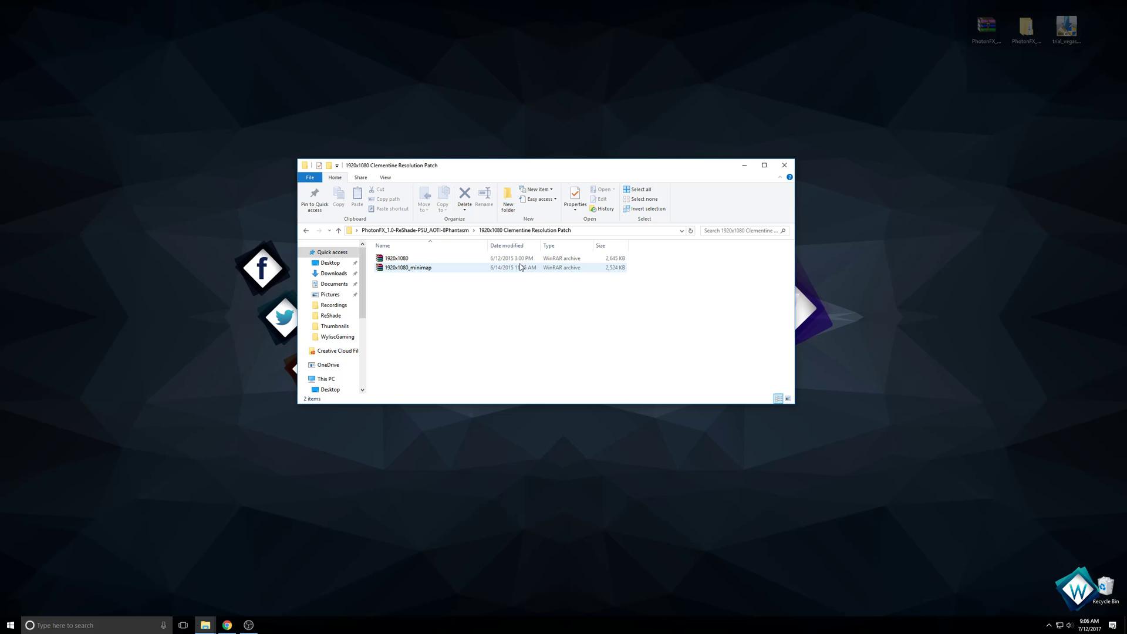
left_click(338, 231)
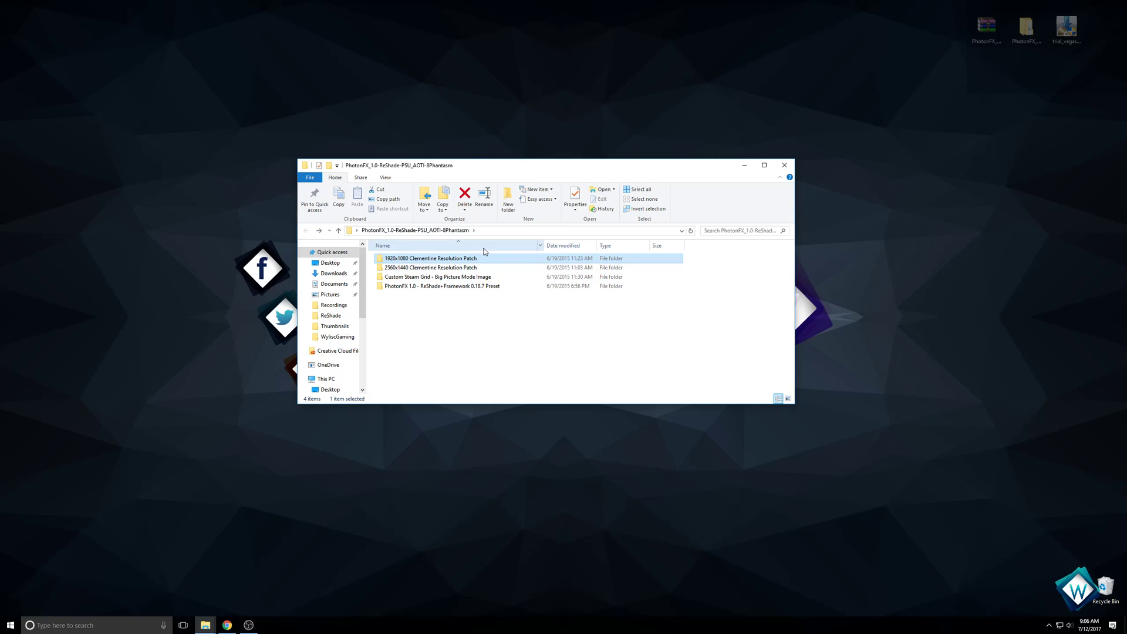
double_click(430, 258)
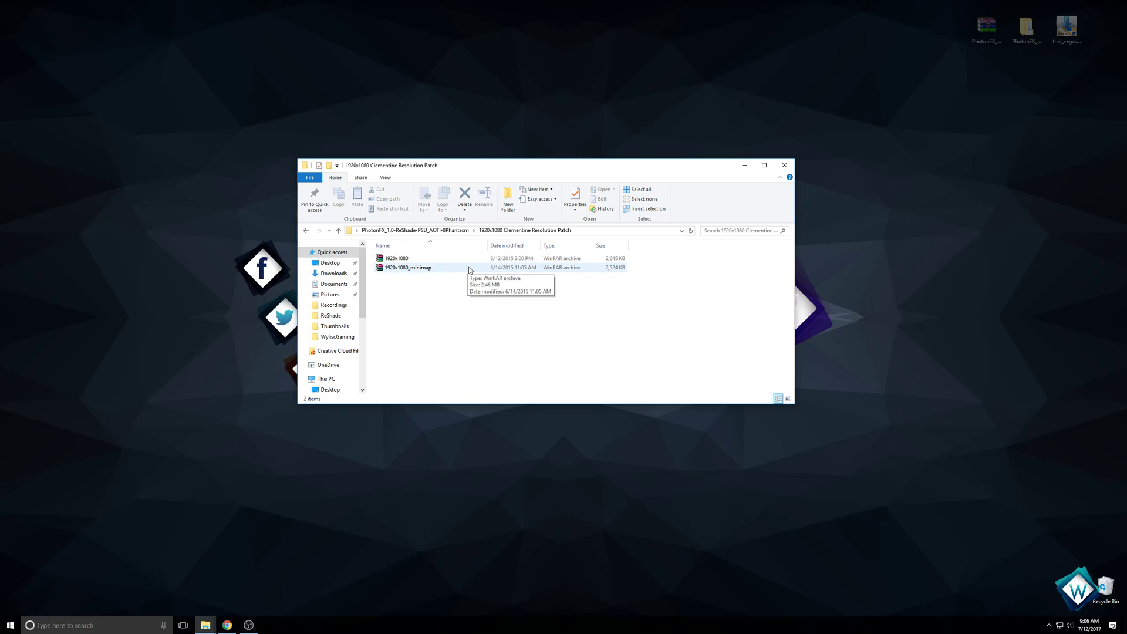
mouse_move(547, 312)
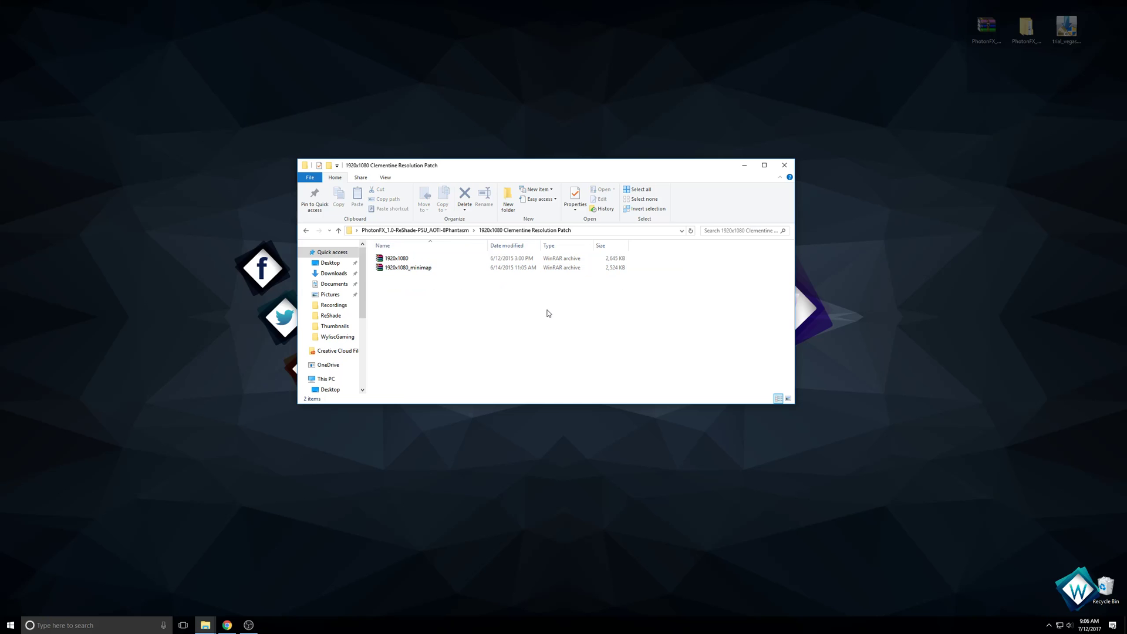
mouse_move(571, 307)
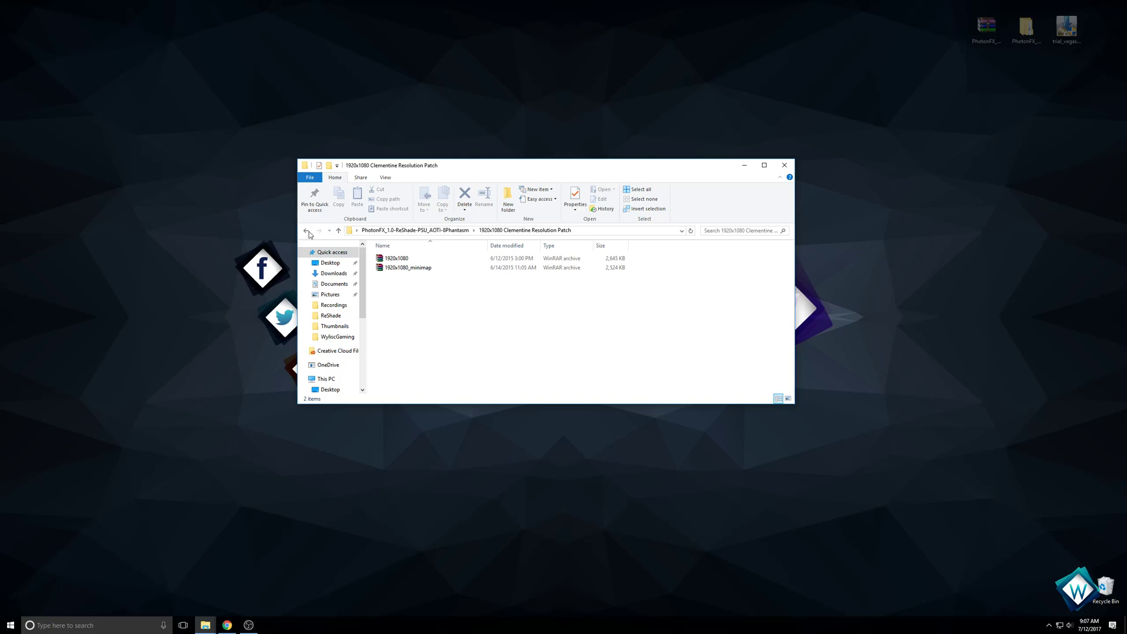
left_click(307, 232)
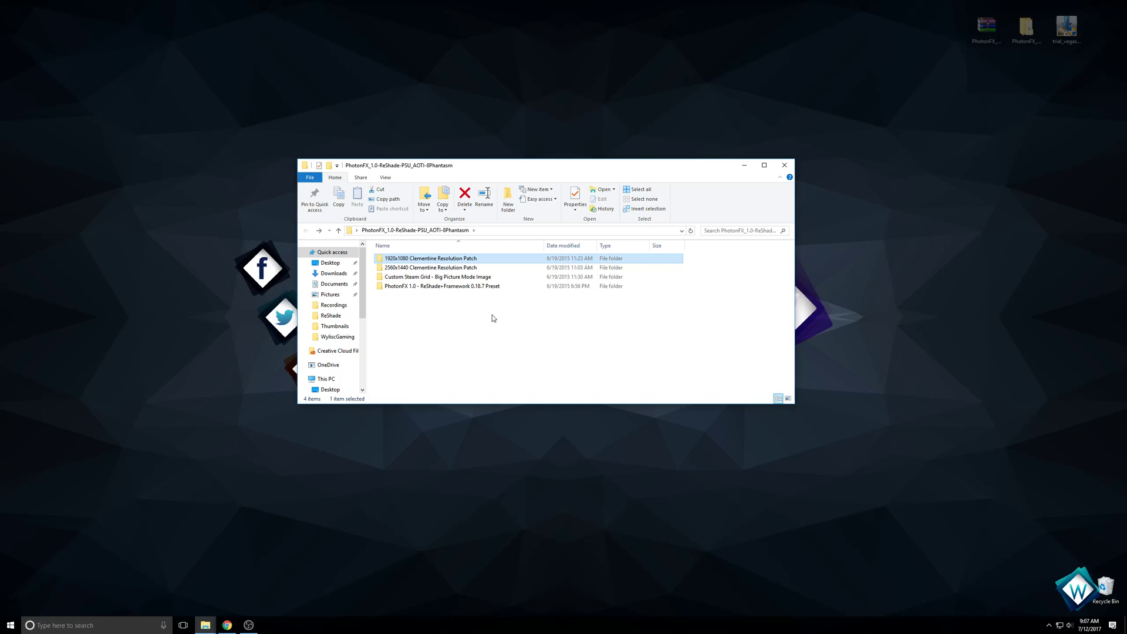
left_click(441, 285)
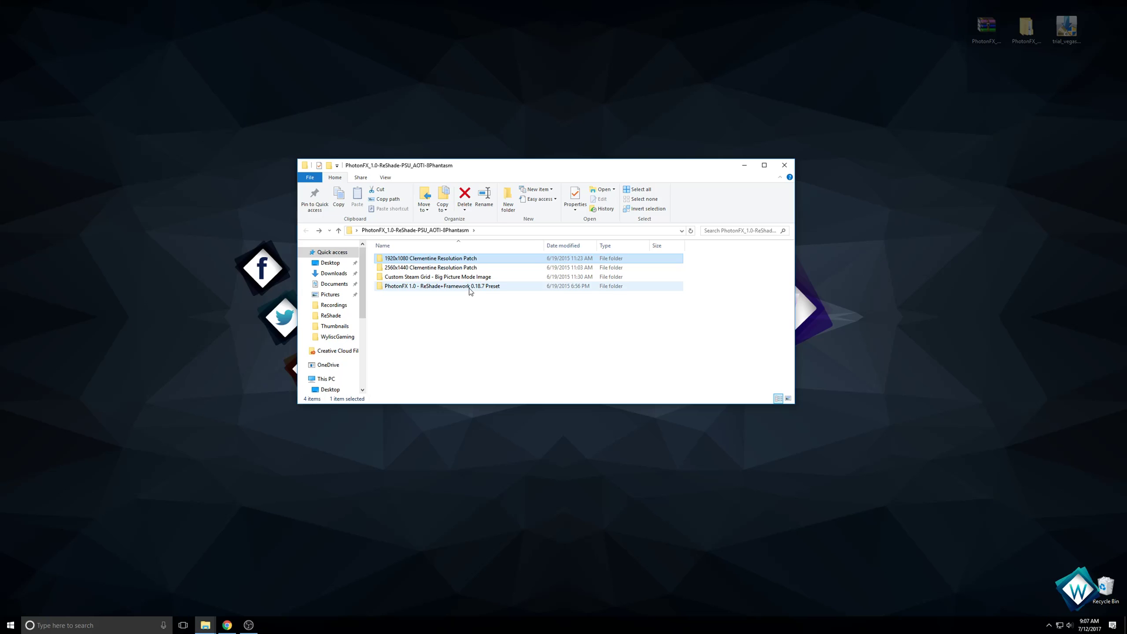
mouse_move(471, 287)
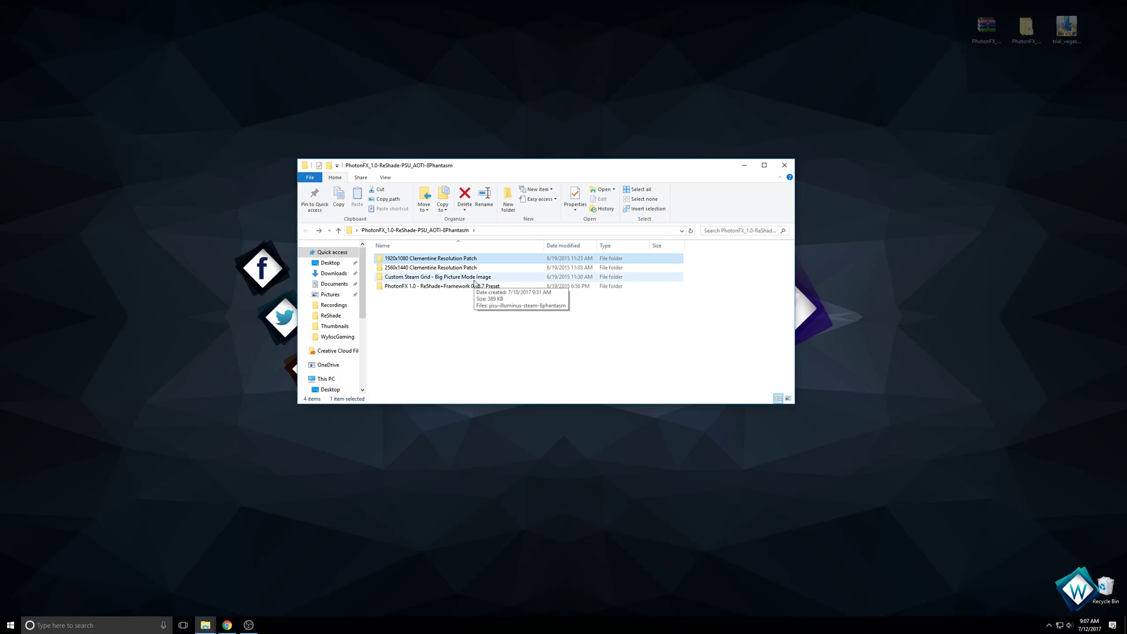
left_click(439, 277)
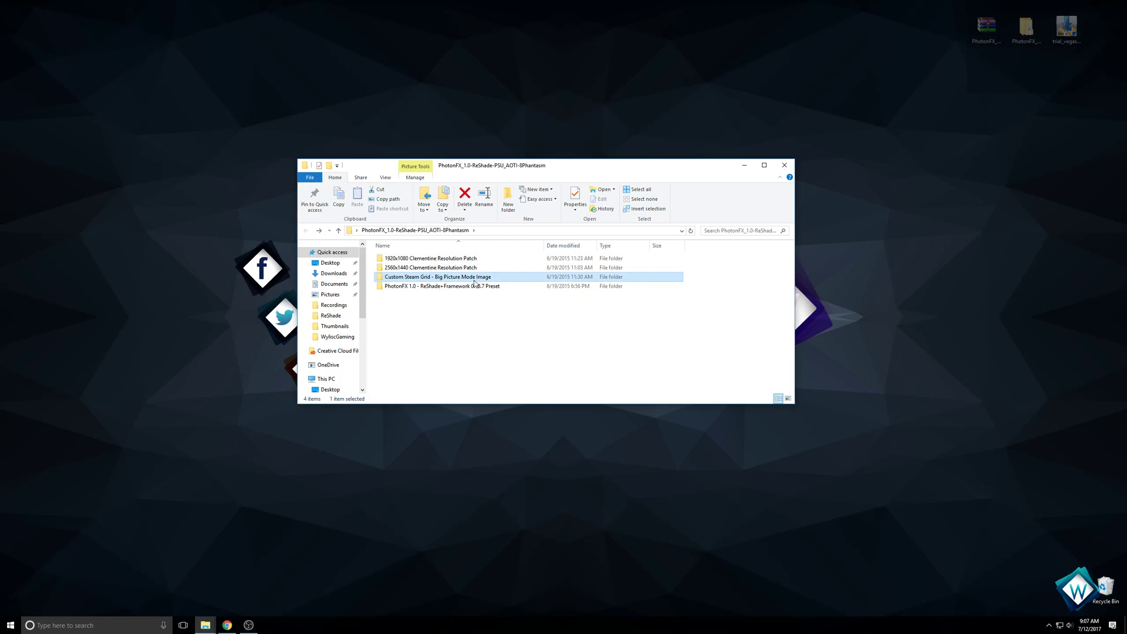
Step: Check the Custom Steam Grid image folder and return to the PhotonFX download folder
double_click(437, 277)
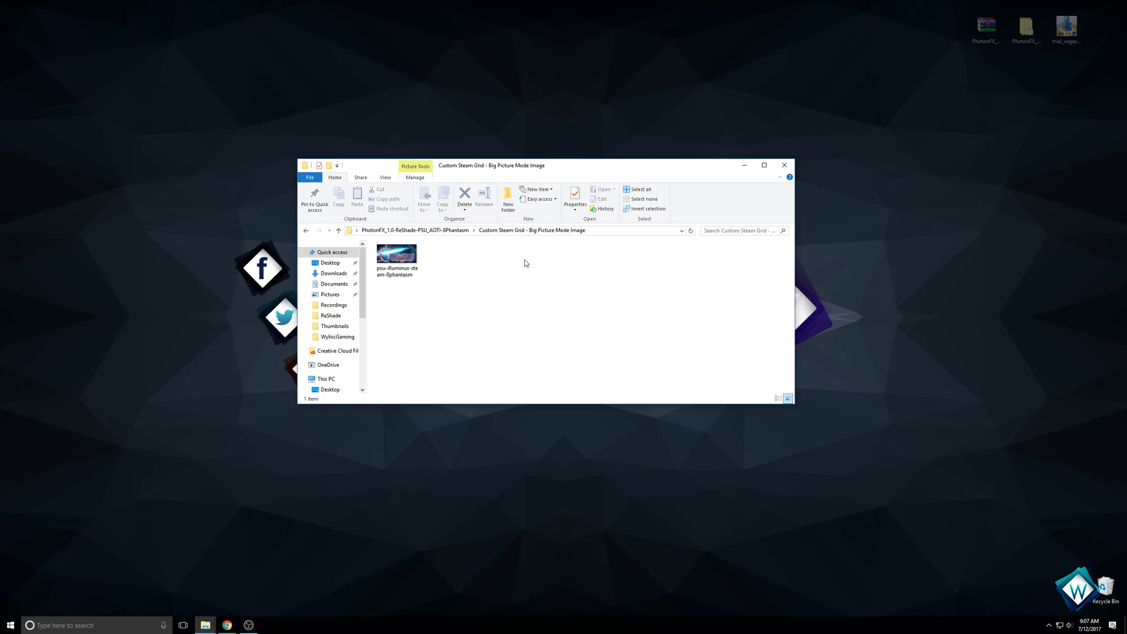
double_click(396, 254)
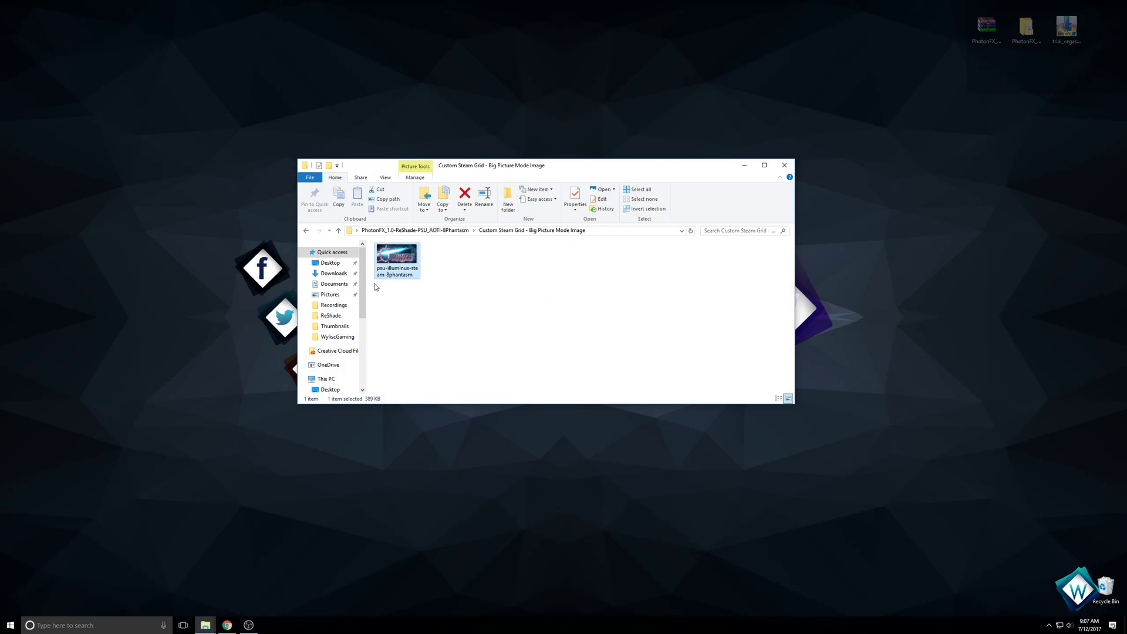
left_click(339, 230)
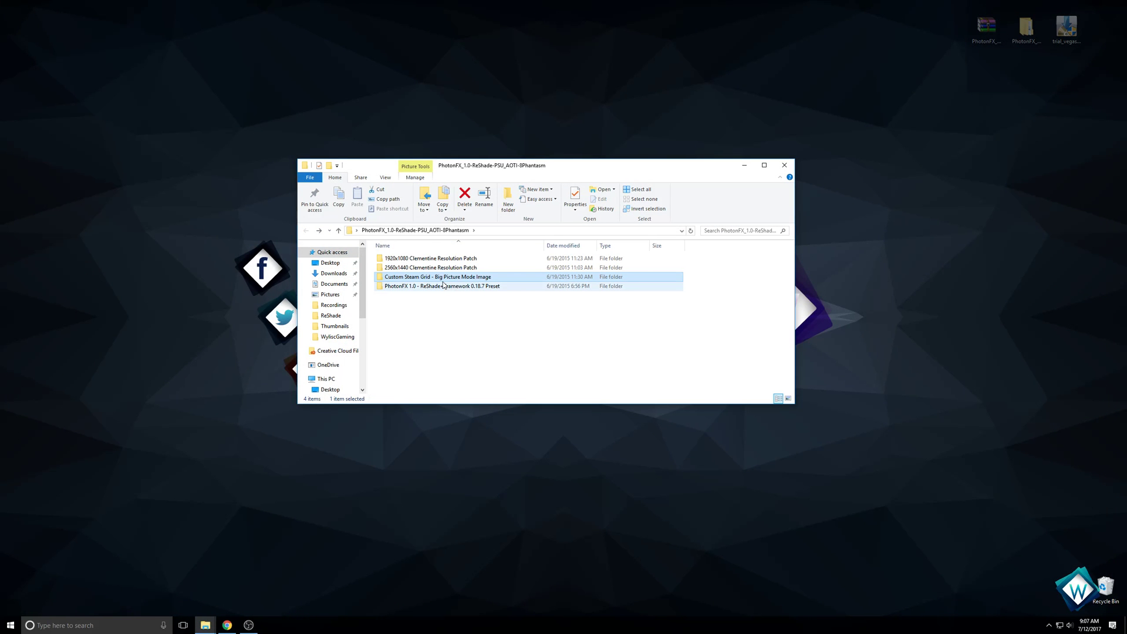
Step: Browse into the PhotonFX 1.0 ReShade+Framework 0.18.7 preset's ReShade folder
left_click(442, 285)
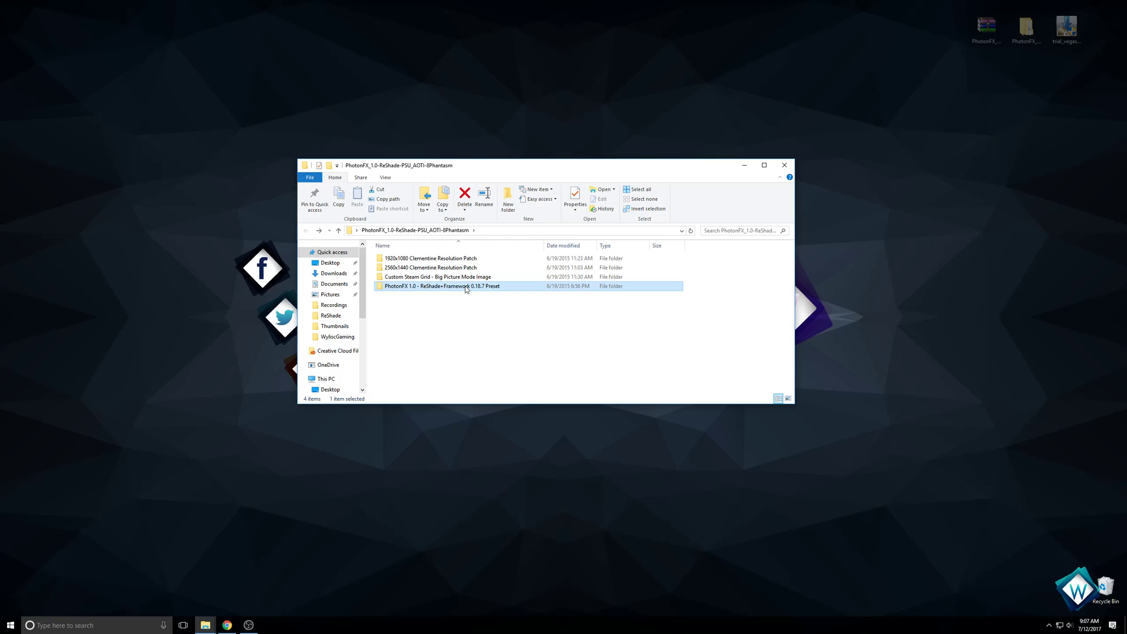
mouse_move(466, 287)
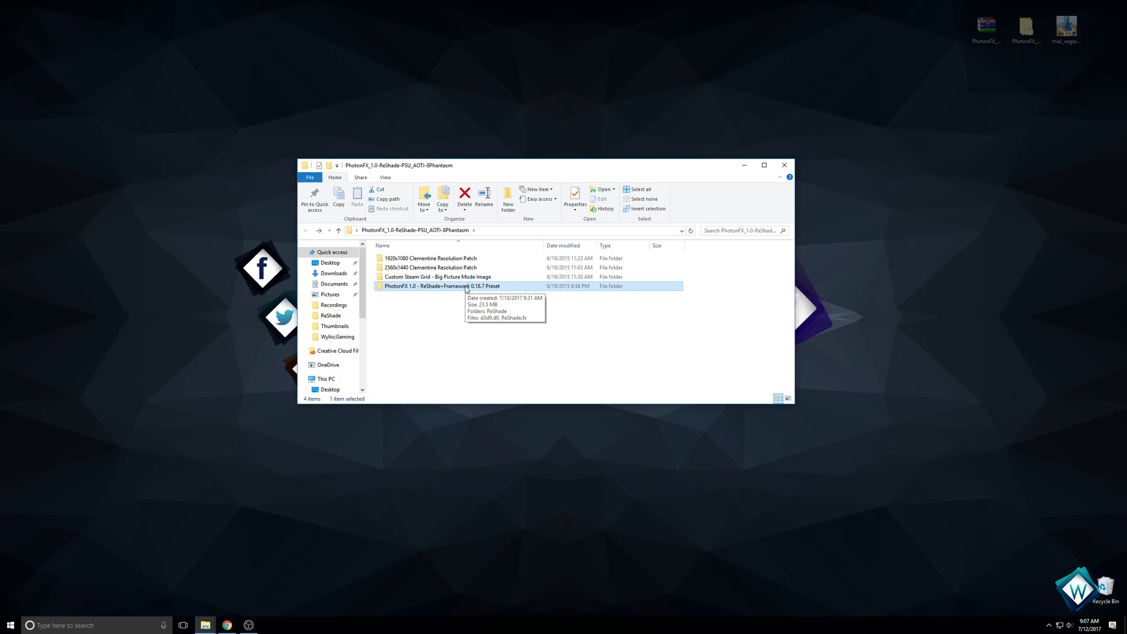
double_click(438, 285)
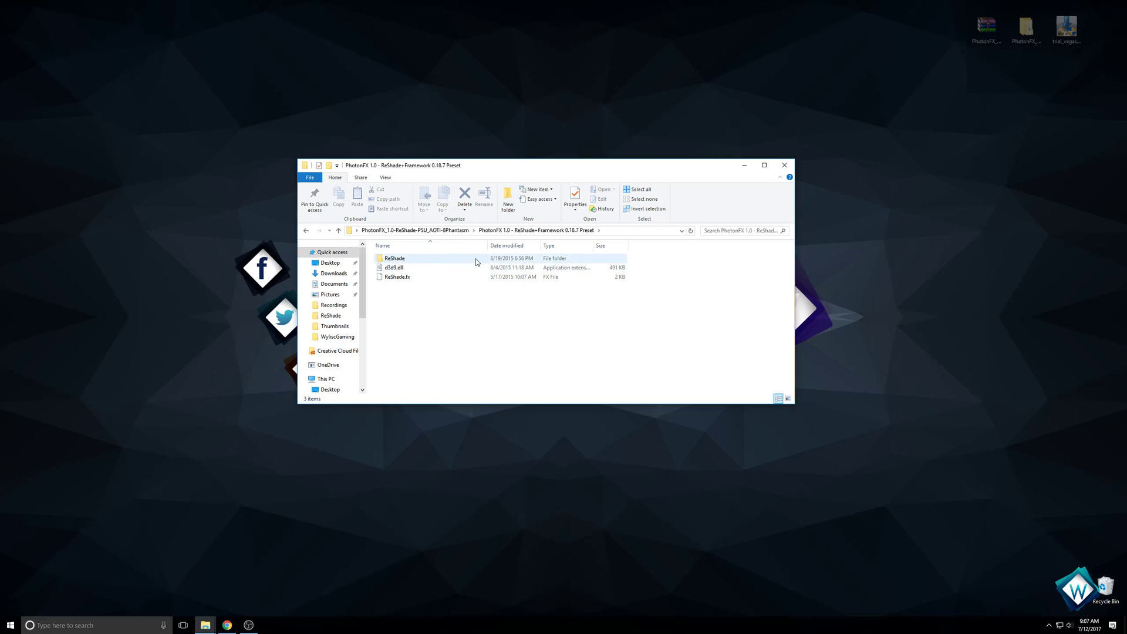
double_click(394, 258)
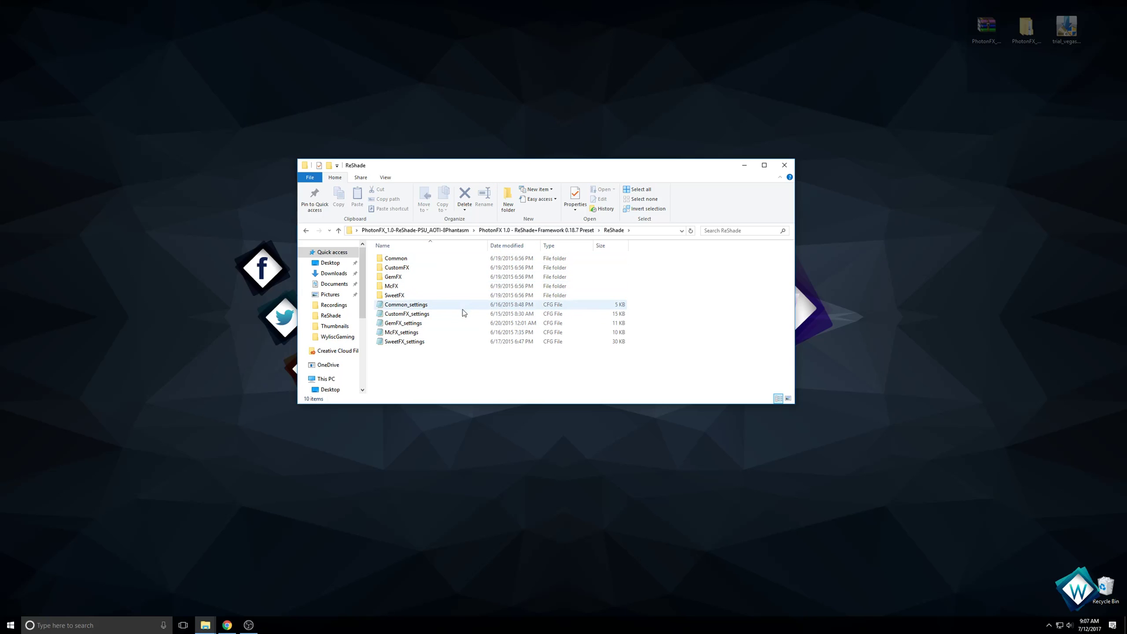
mouse_move(440, 309)
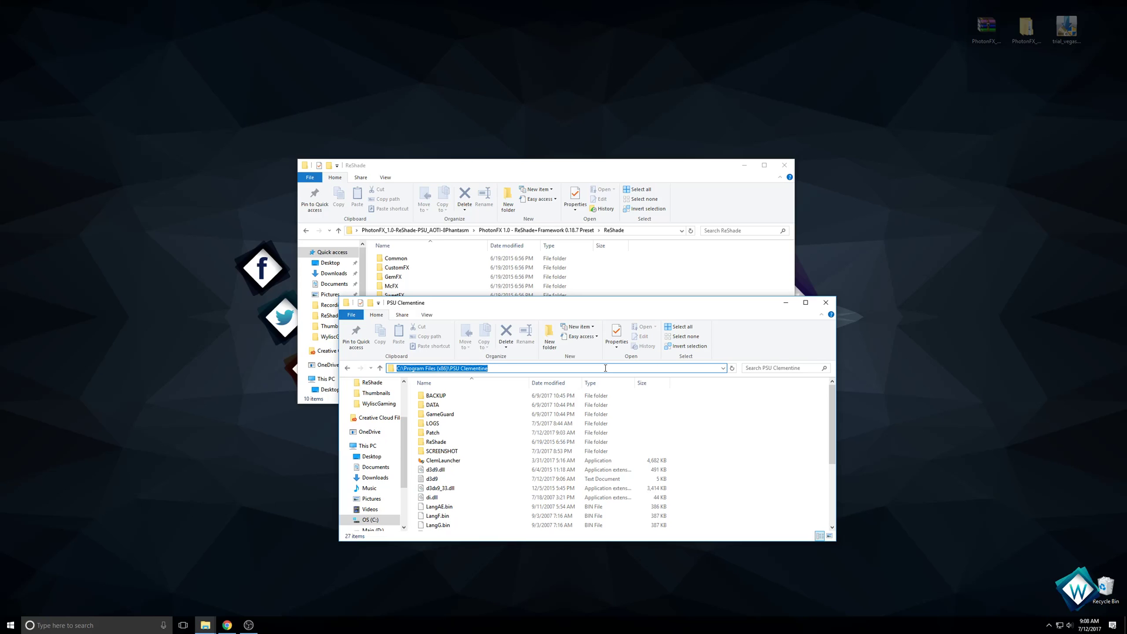
mouse_move(522, 367)
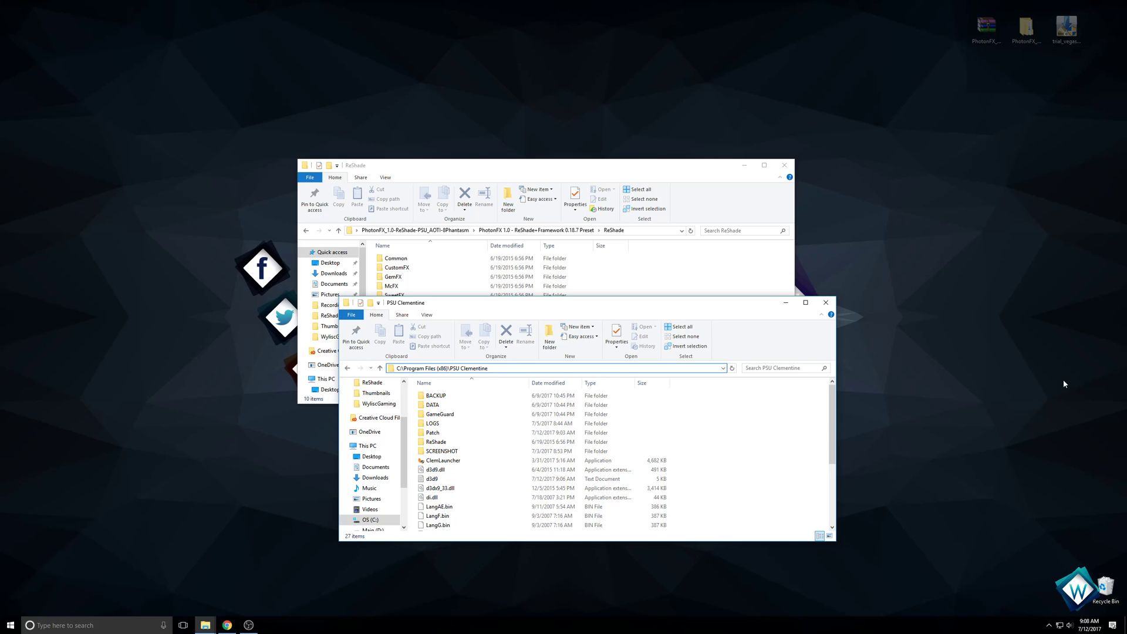
Step: Return the preset window to the PhotonFX 1.0 preset folder listing ReShade, d3d9.dll and ReShade.fx
scroll("down", 3)
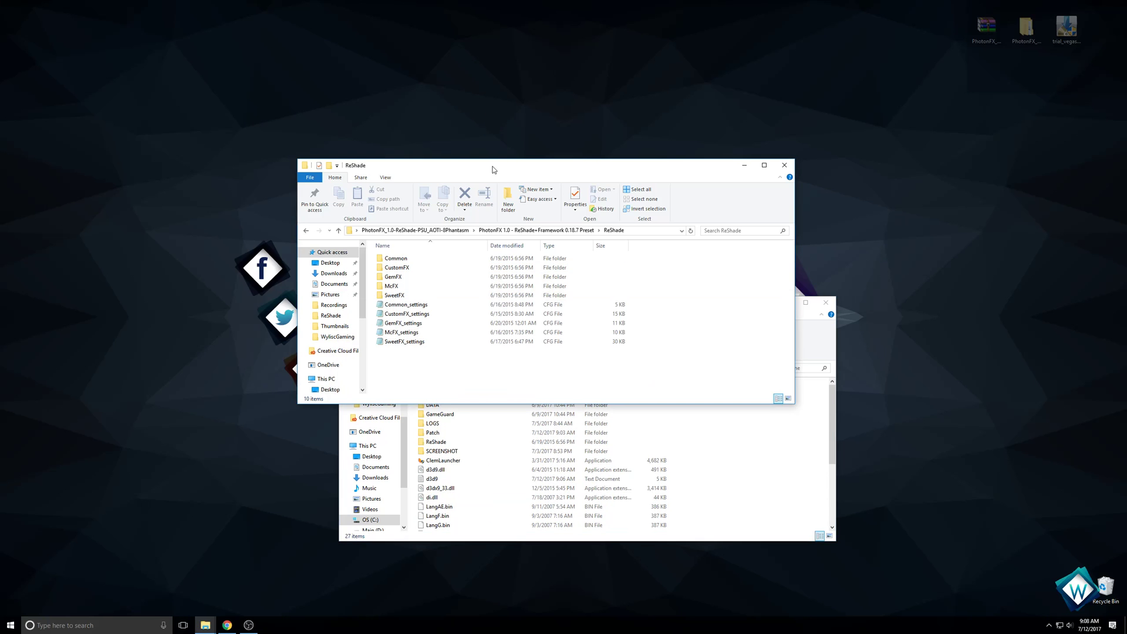
left_click(306, 230)
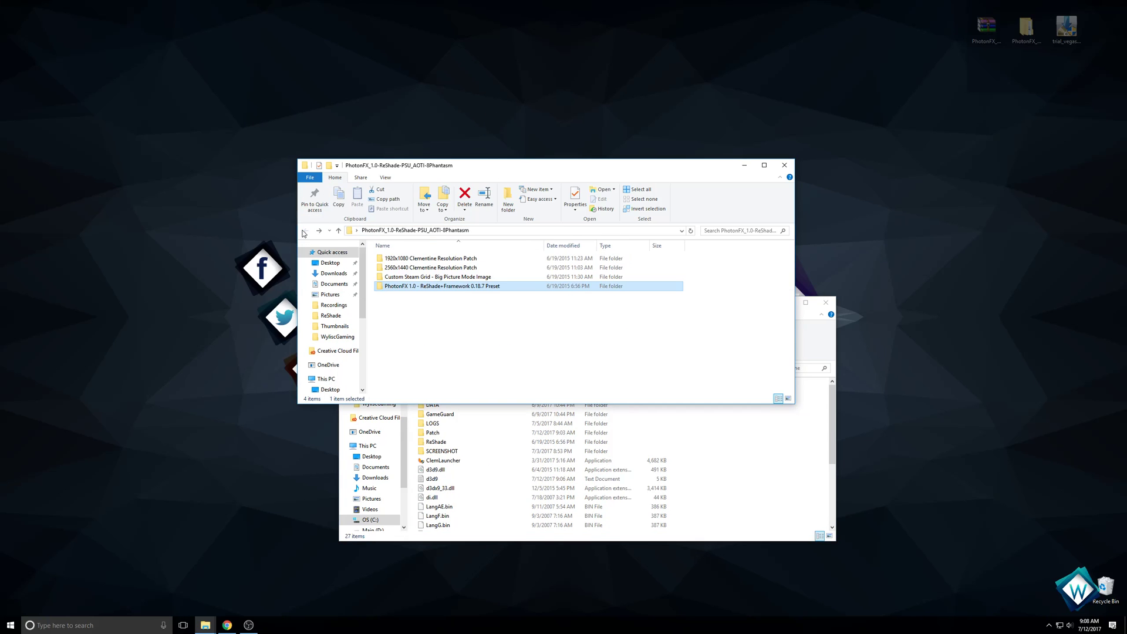
double_click(441, 285)
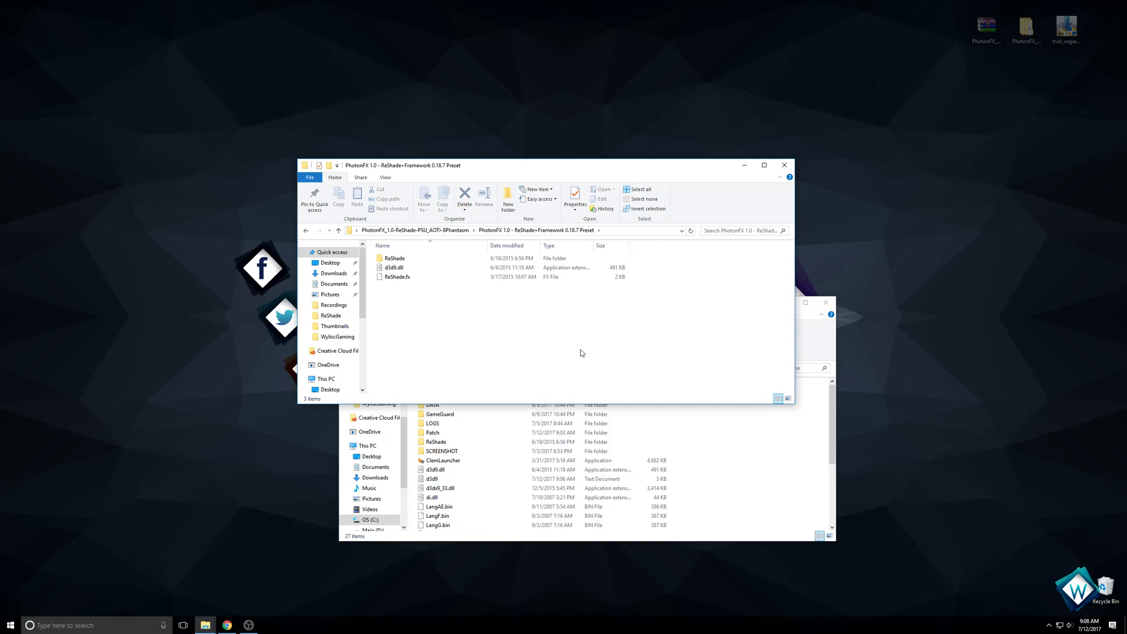
mouse_move(406, 283)
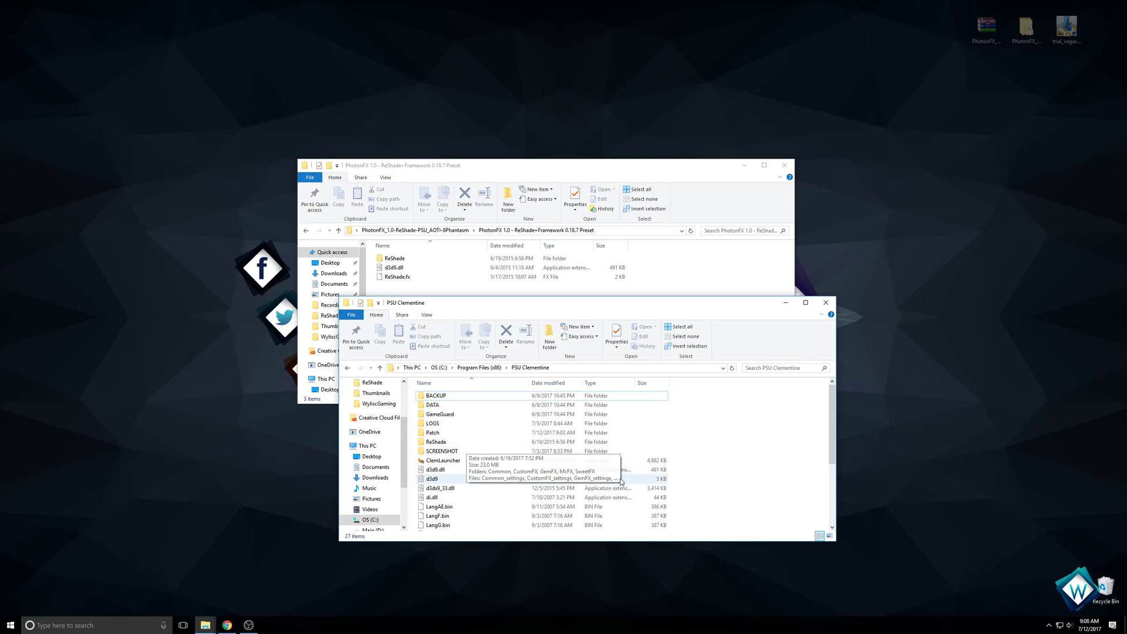
mouse_move(454, 470)
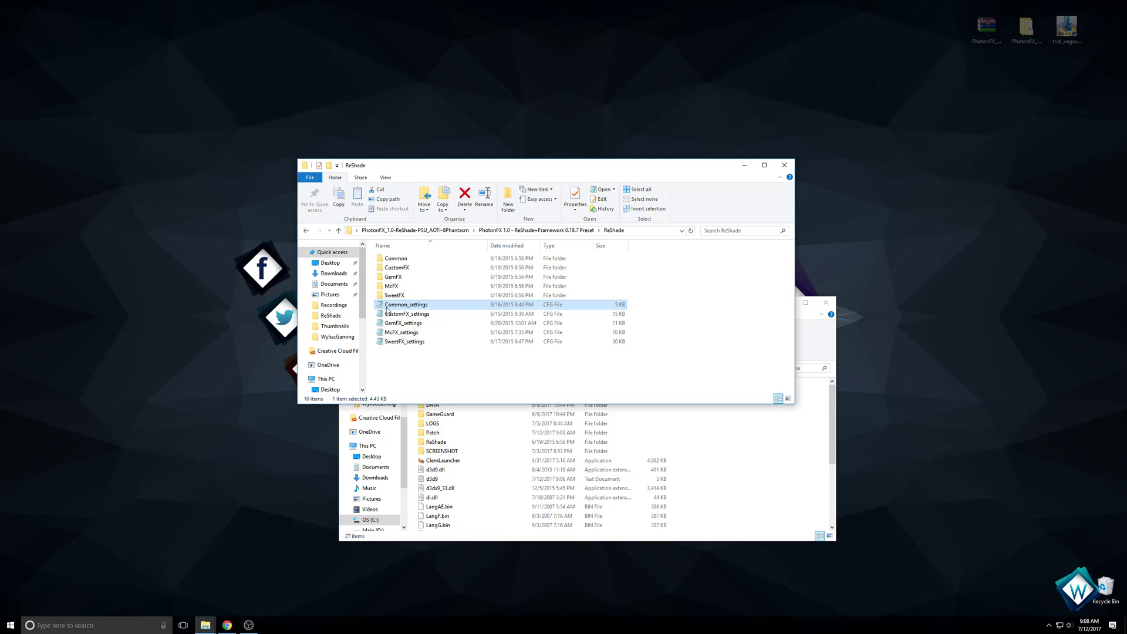
Step: View Common_settings in Notepad via Open with and review its effect toggles
right_click(406, 304)
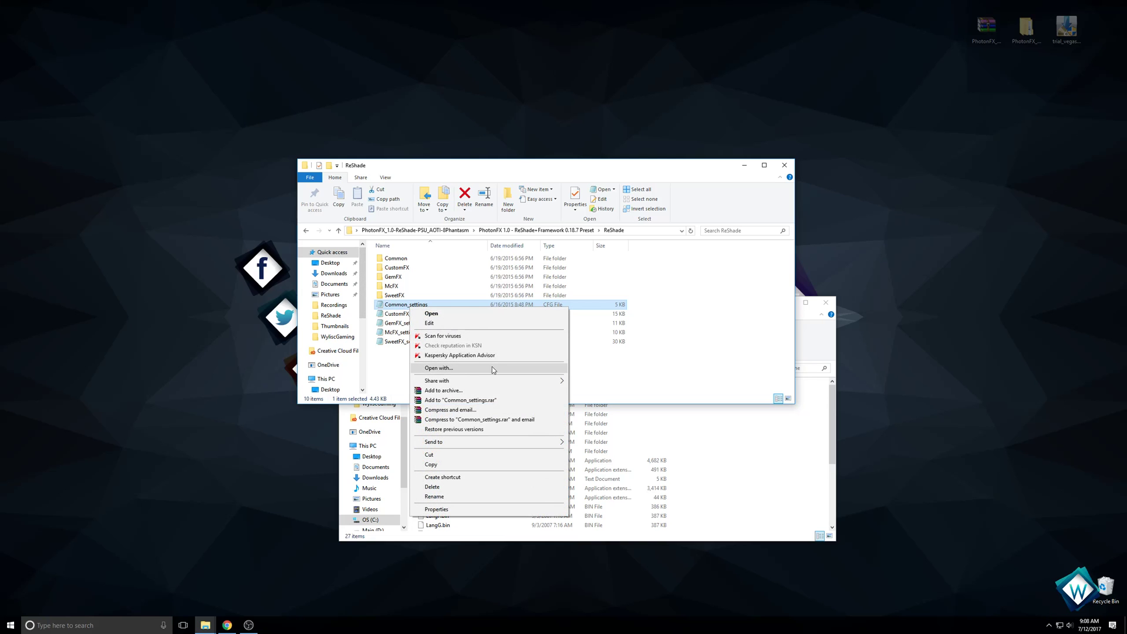
left_click(438, 368)
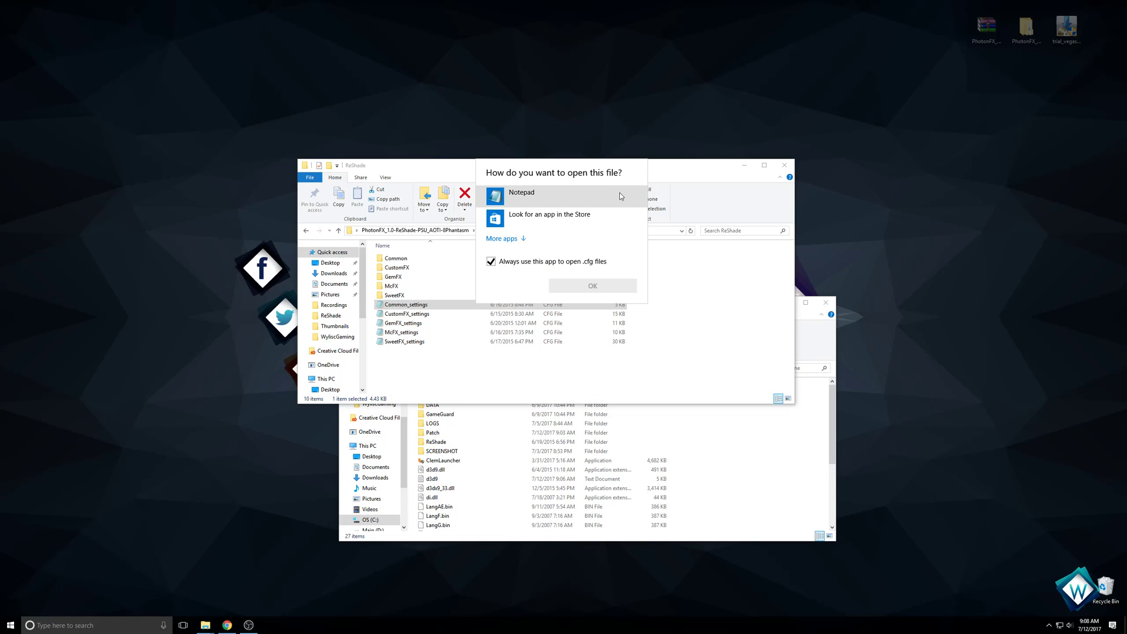
mouse_move(536, 202)
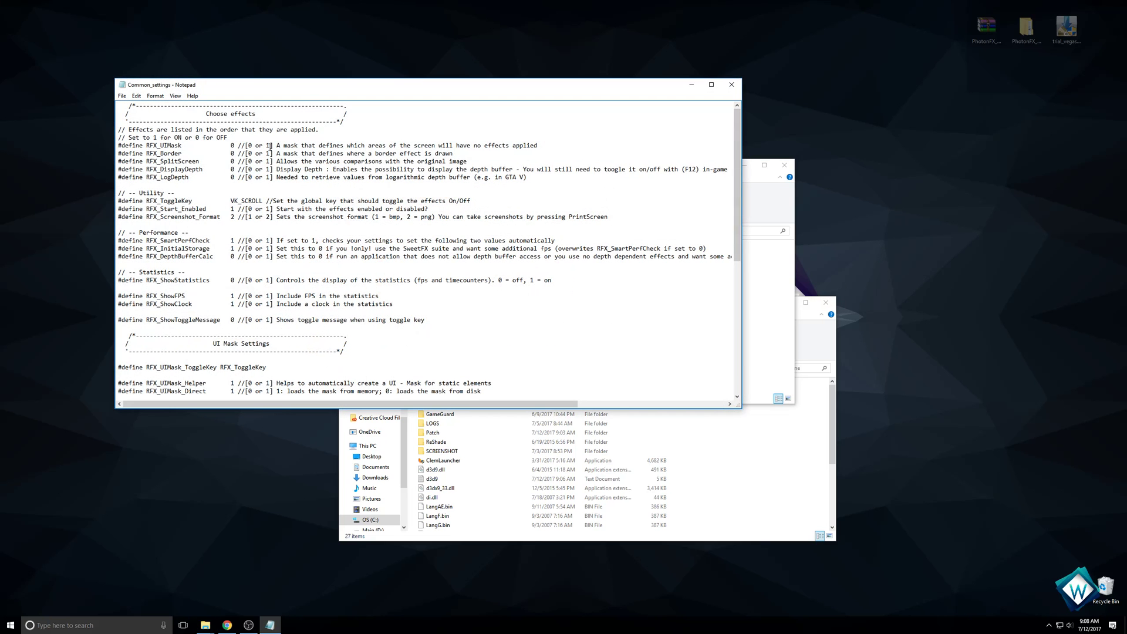
mouse_move(650, 298)
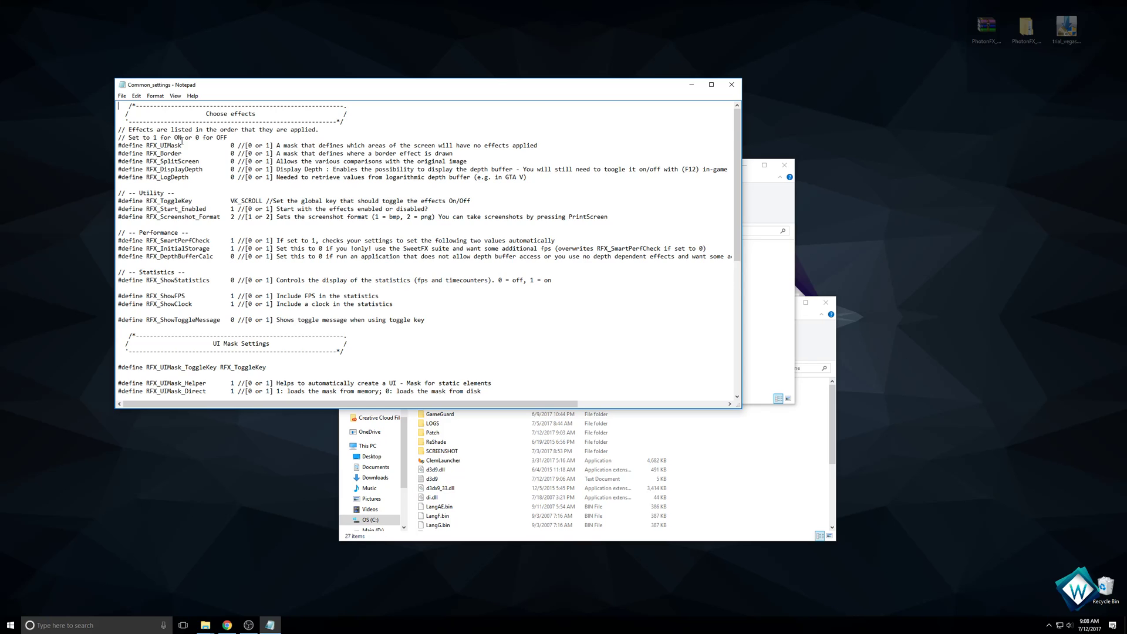
left_click(6, 623)
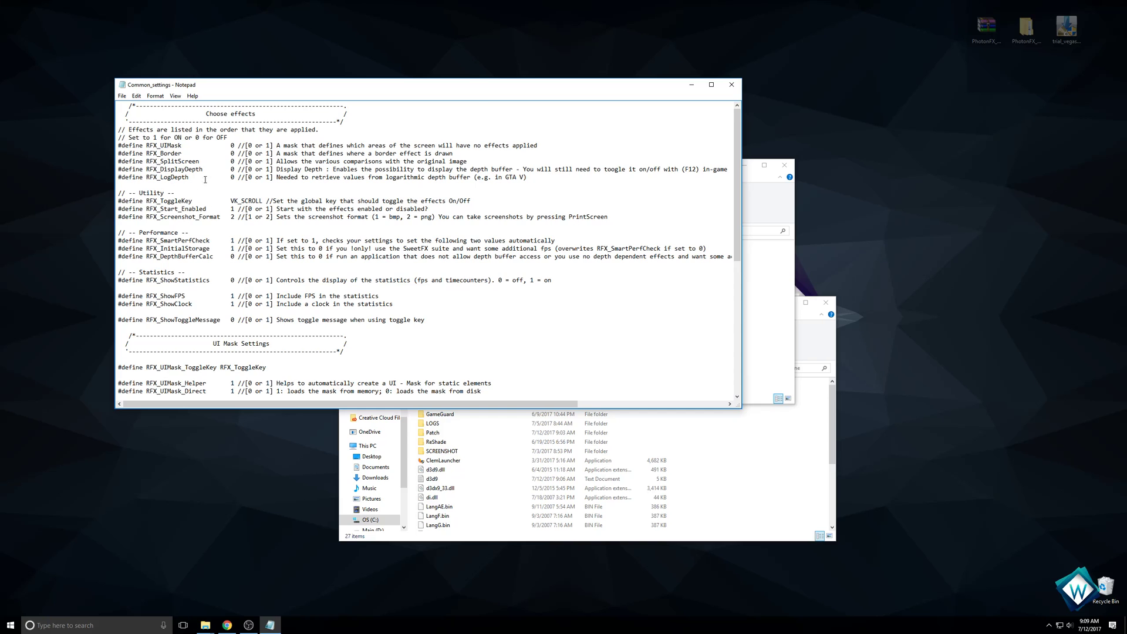
scroll("down", 3)
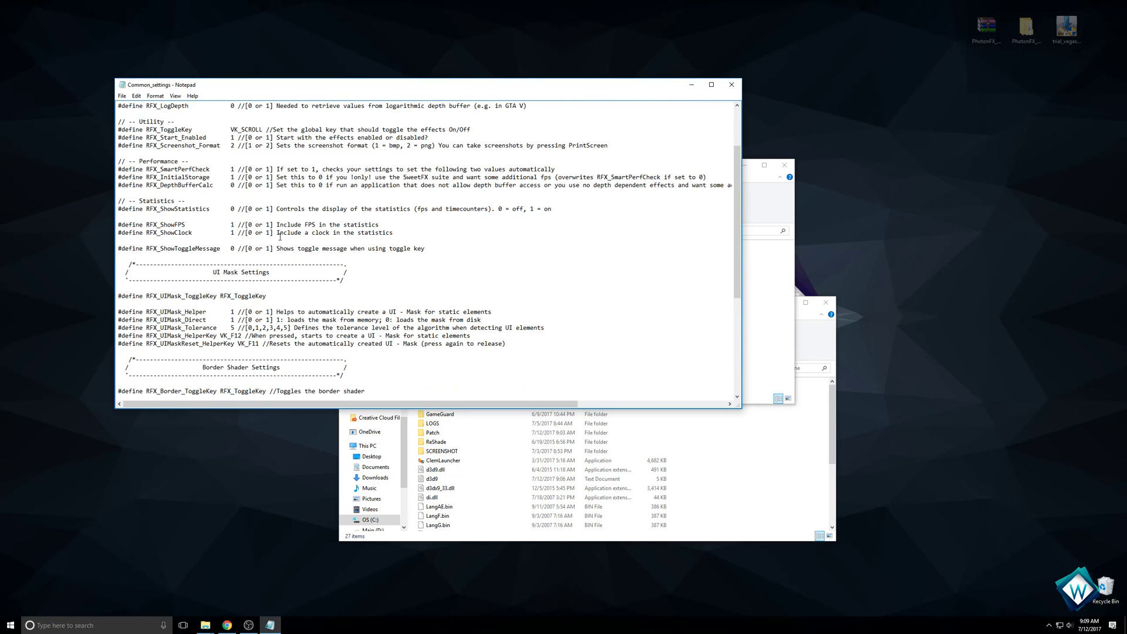
scroll("down", 3)
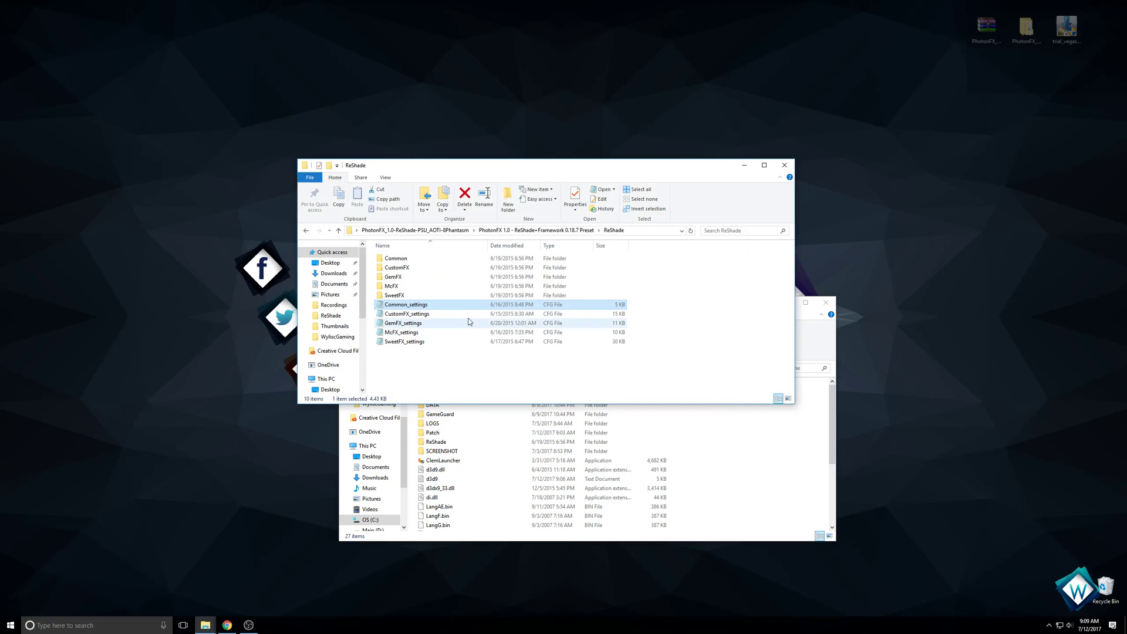
Step: Load GemFX_settings in Notepad showing motion blur, bloom and lens flare toggles
double_click(403, 323)
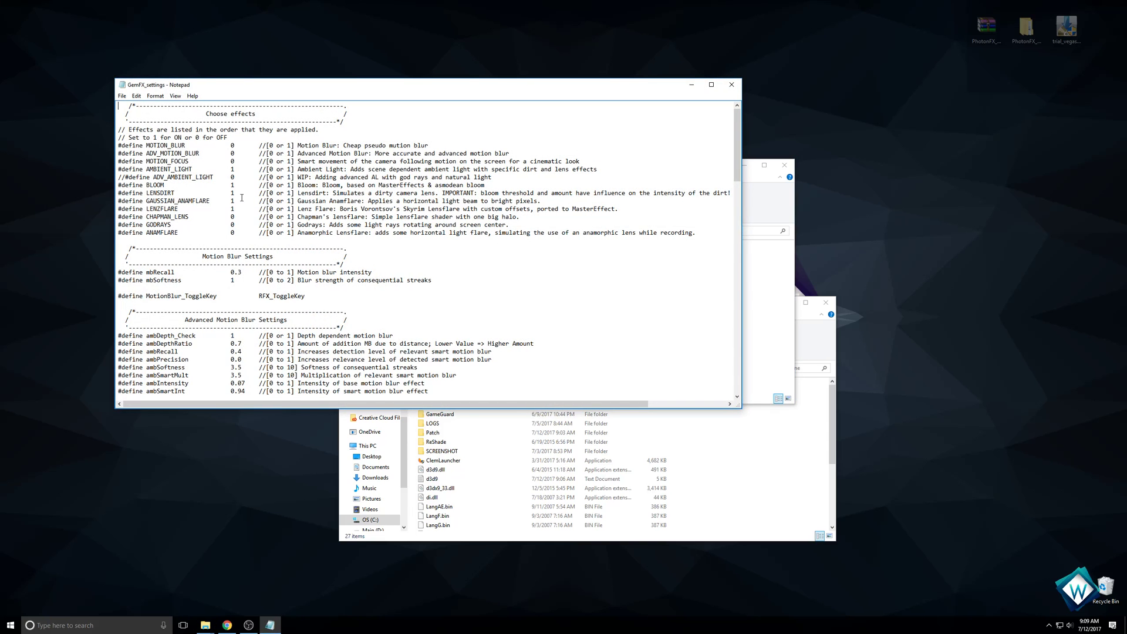
mouse_move(216, 148)
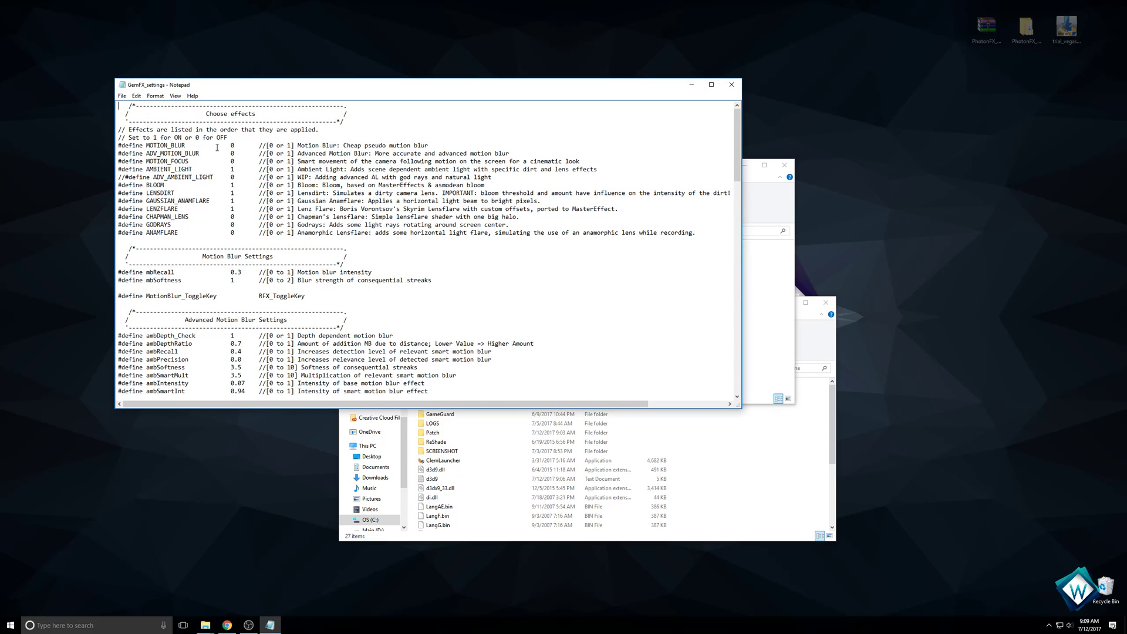
mouse_move(235, 167)
type("0")
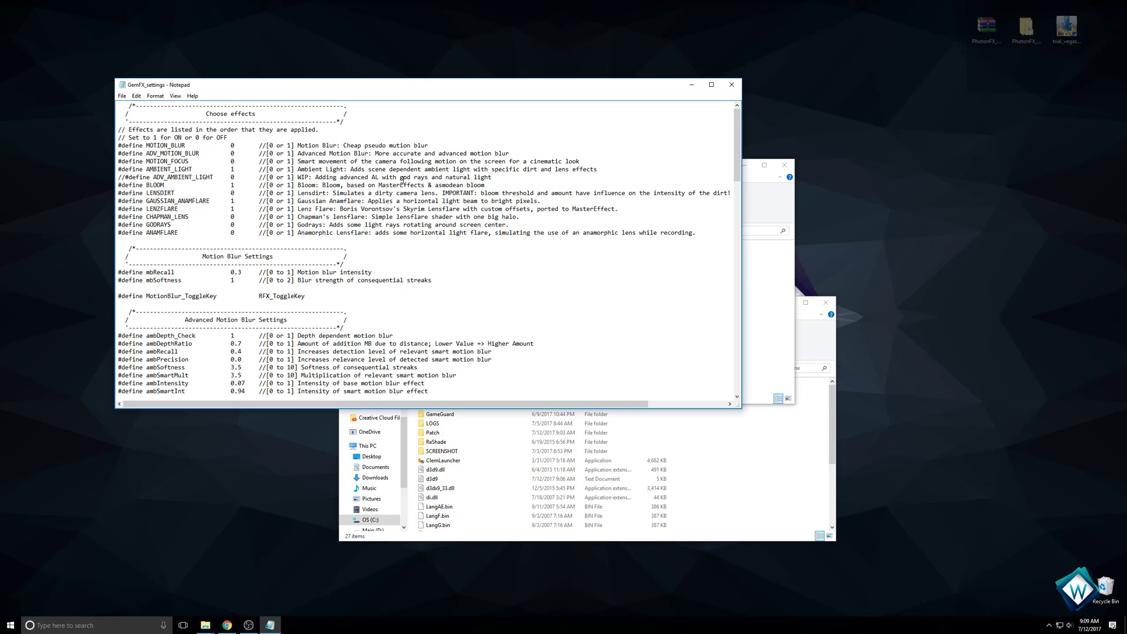
mouse_move(915, 479)
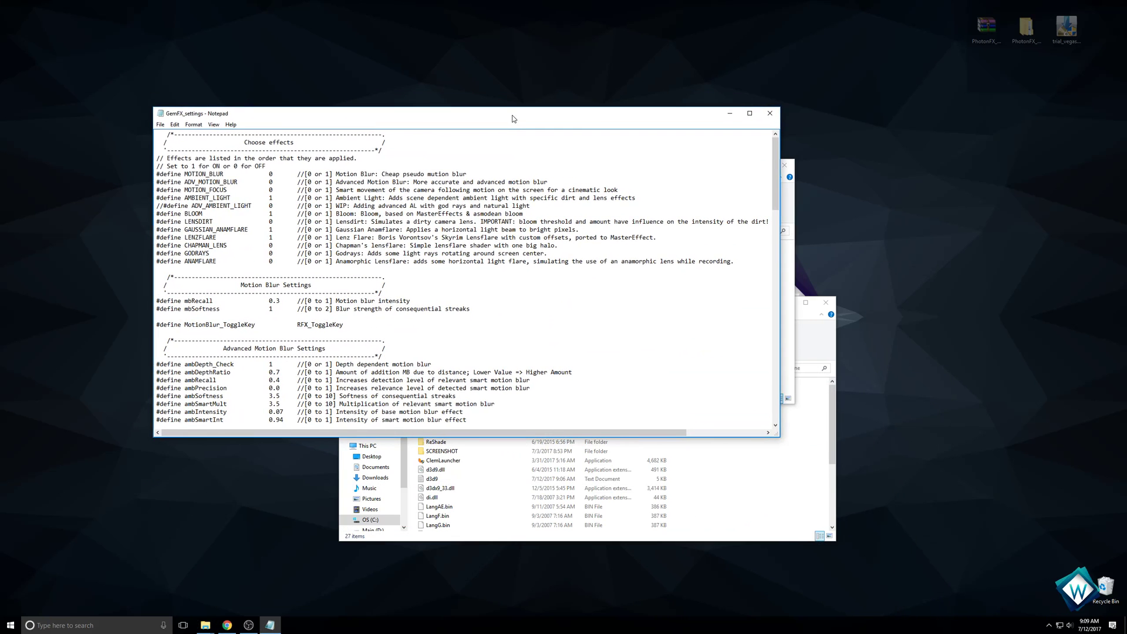
mouse_move(238, 217)
type("0")
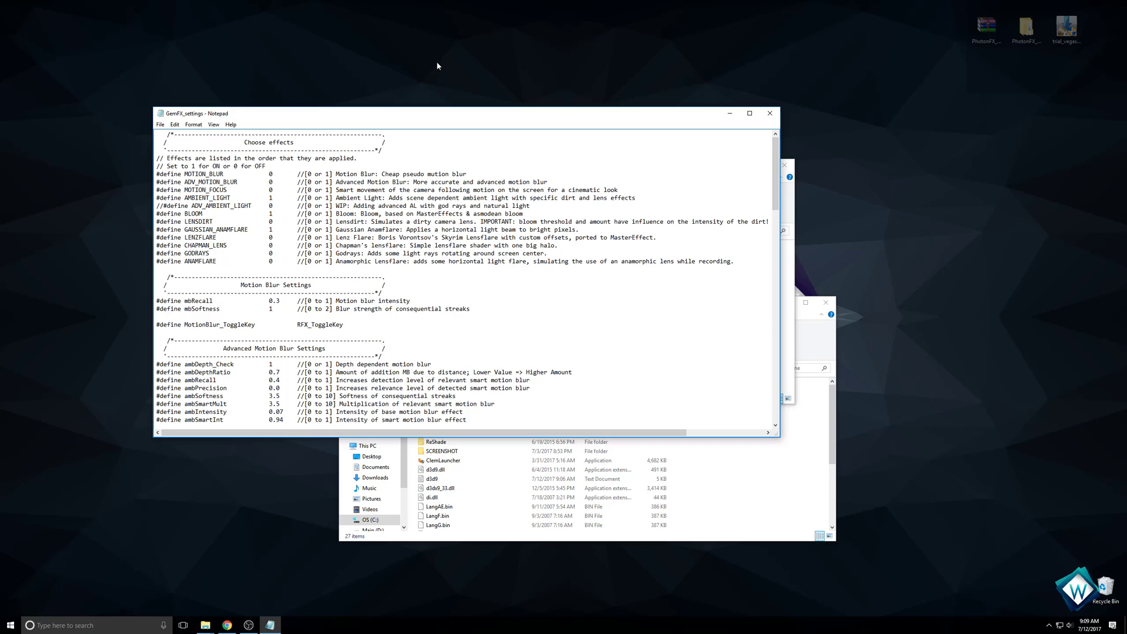
mouse_move(590, 144)
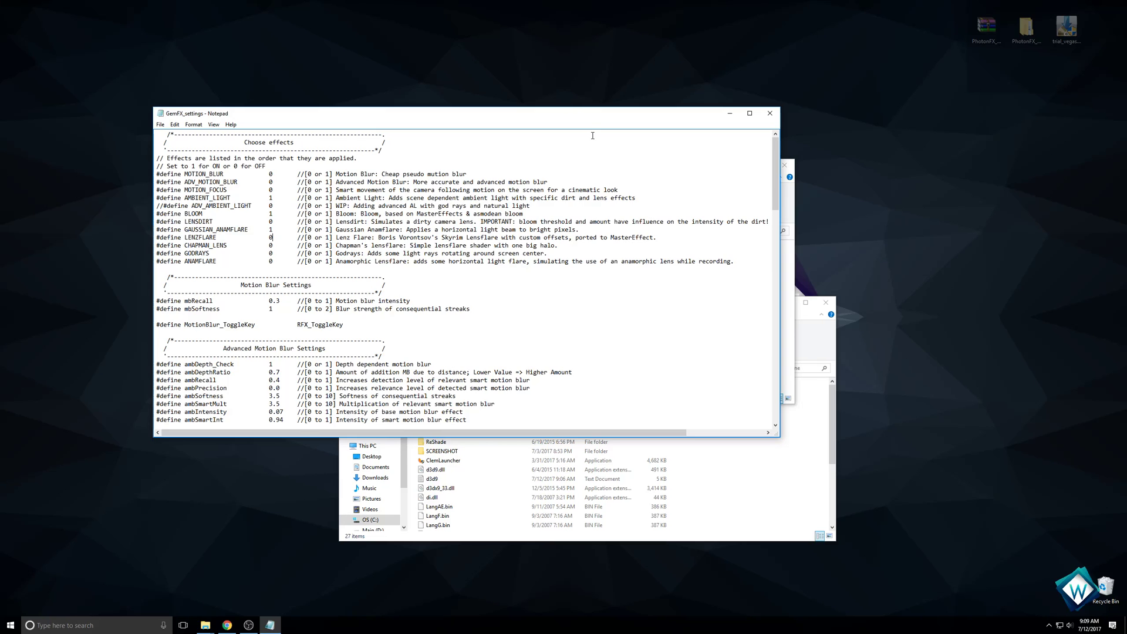
mouse_move(585, 95)
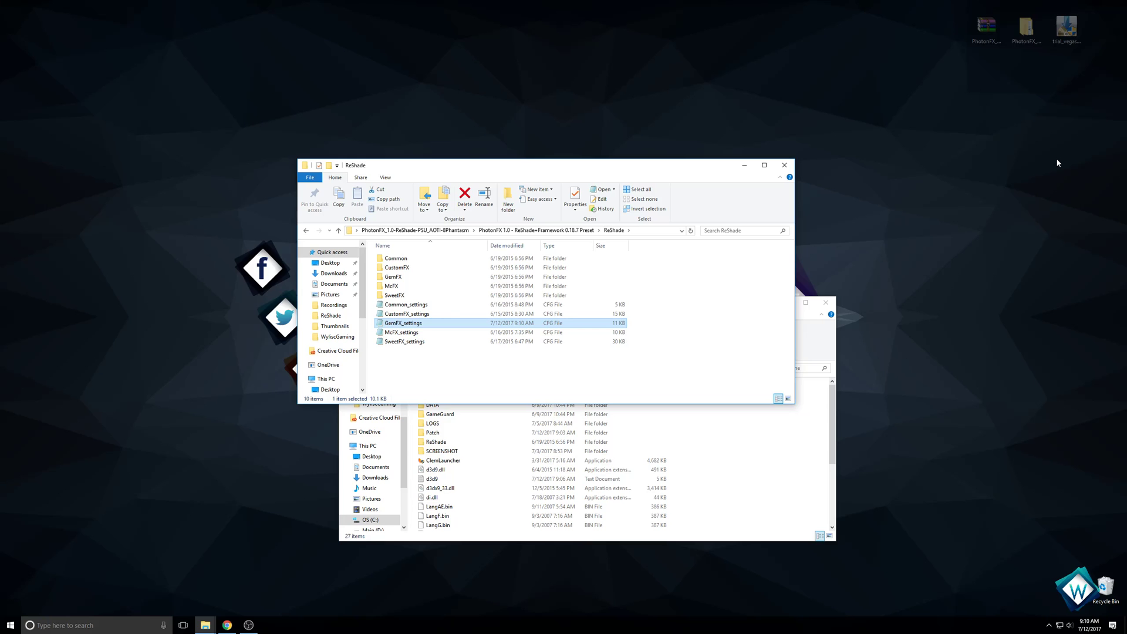
mouse_move(406, 341)
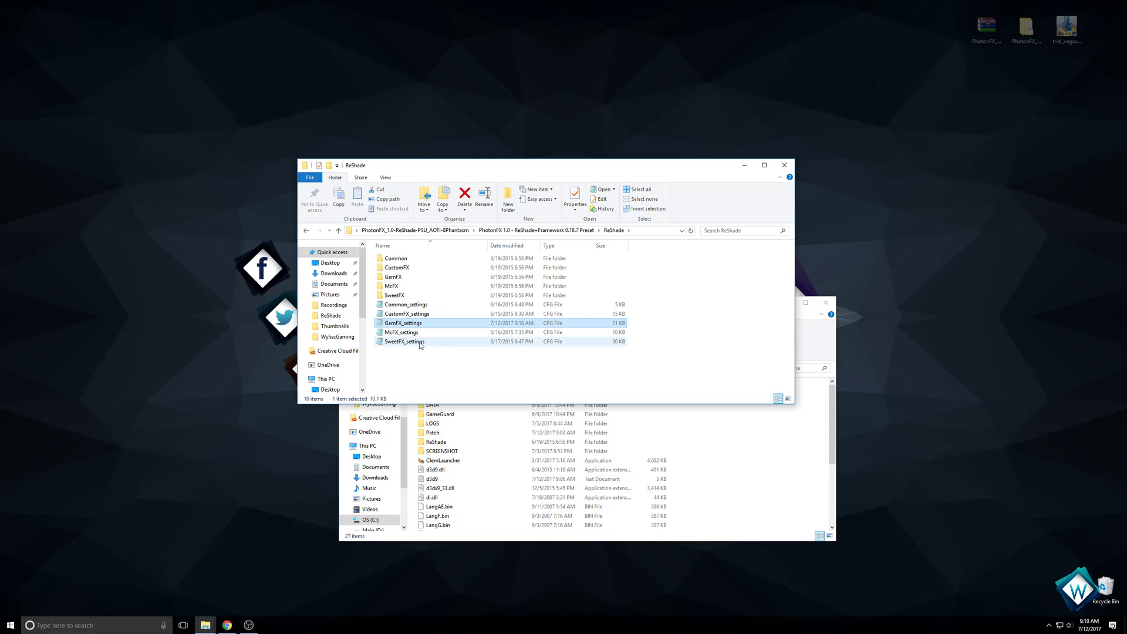
Step: Set USE_FISHEYE_CA to 0 in MxFX_settings and save the file
double_click(402, 332)
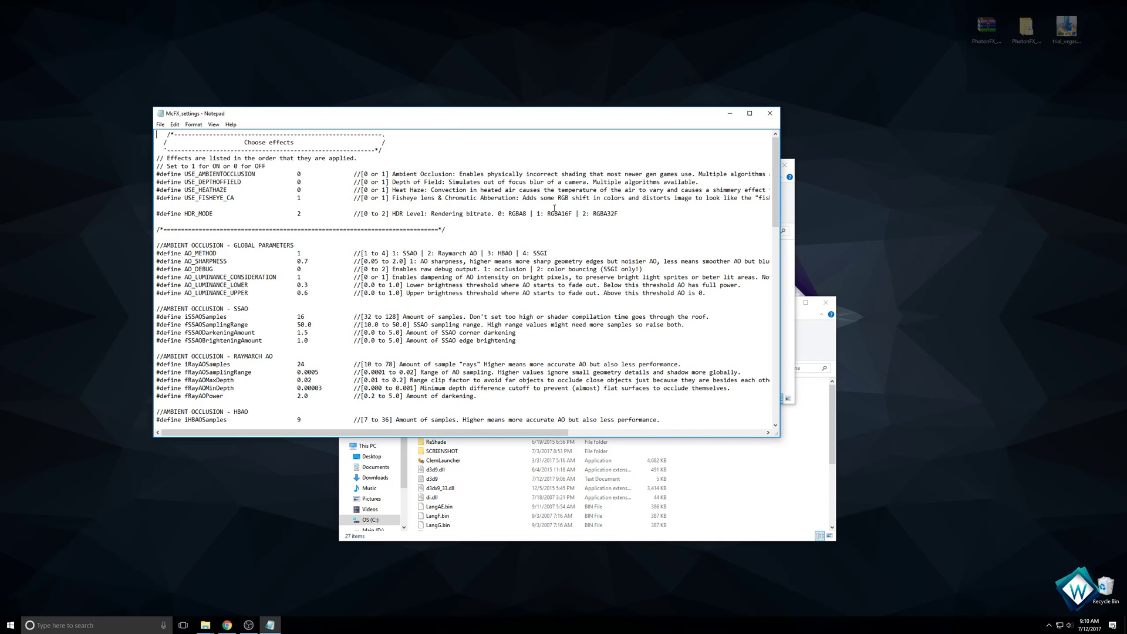
mouse_move(260, 197)
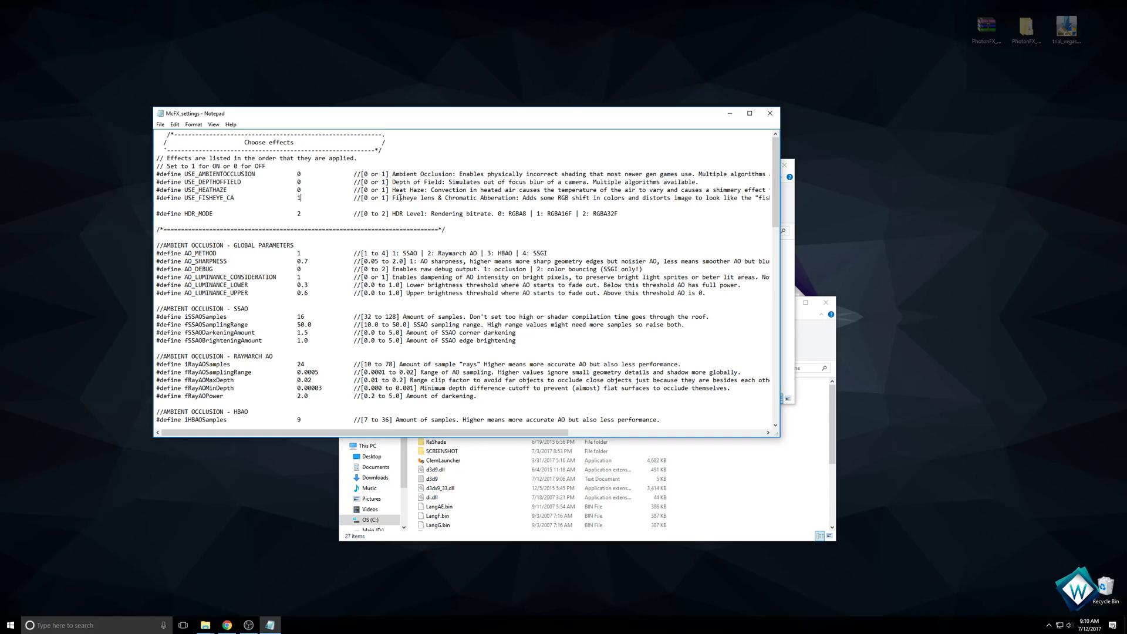
type("0")
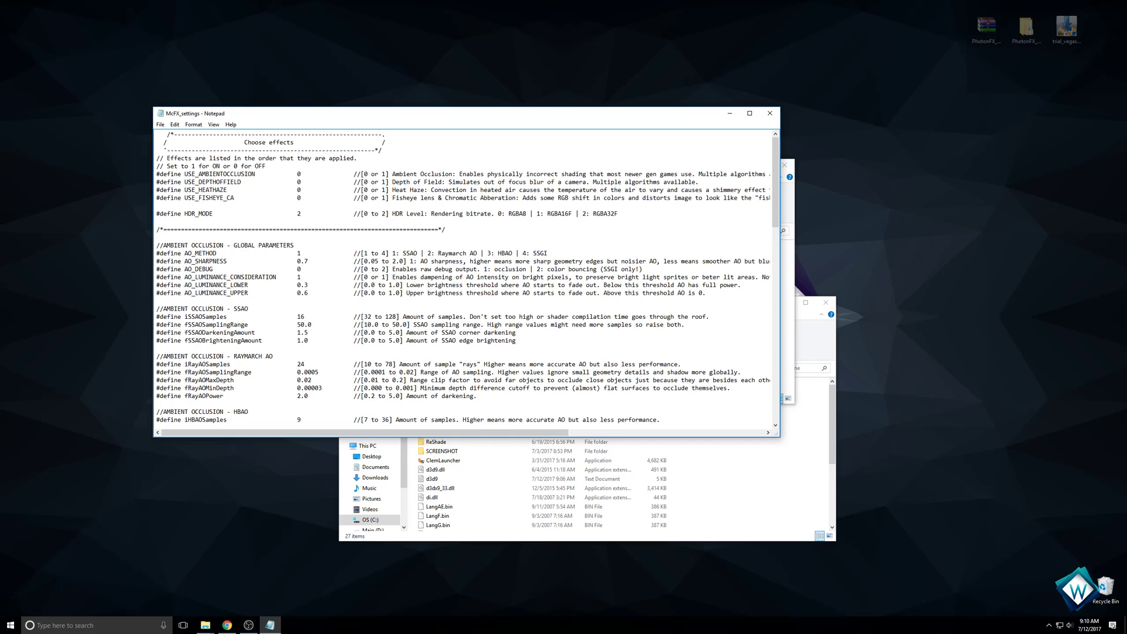
left_click(160, 124)
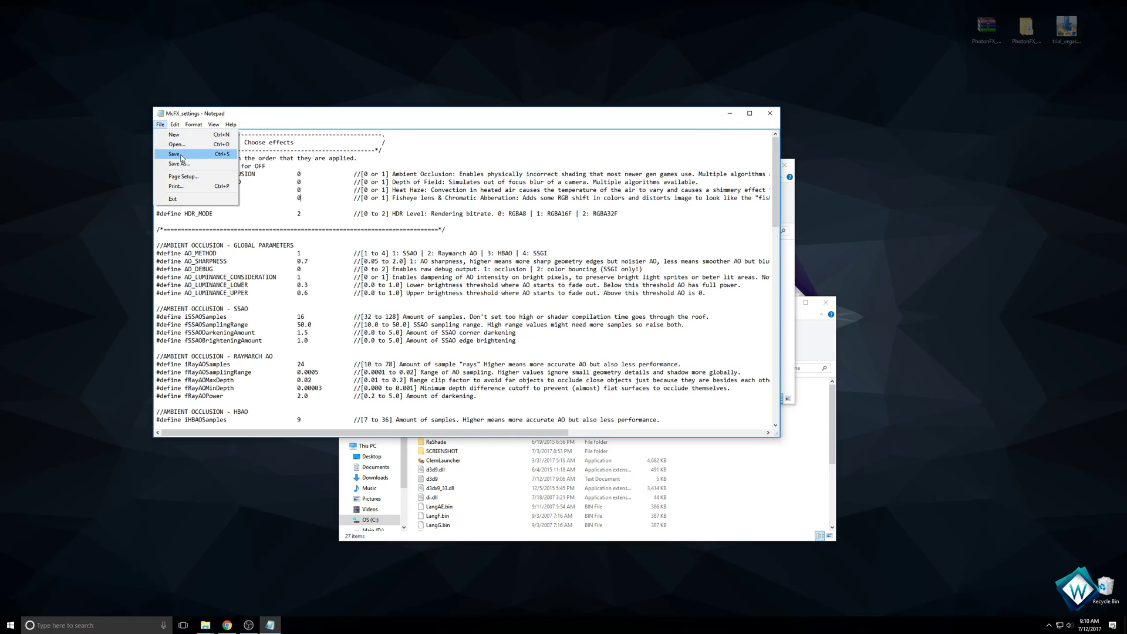
left_click(175, 154)
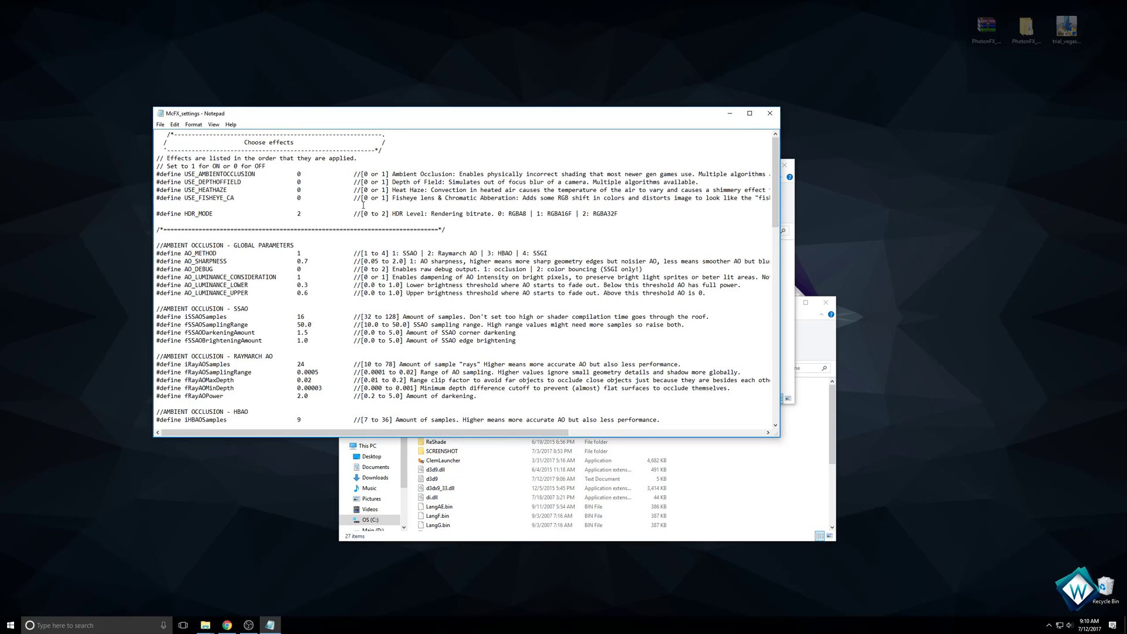
mouse_move(750, 131)
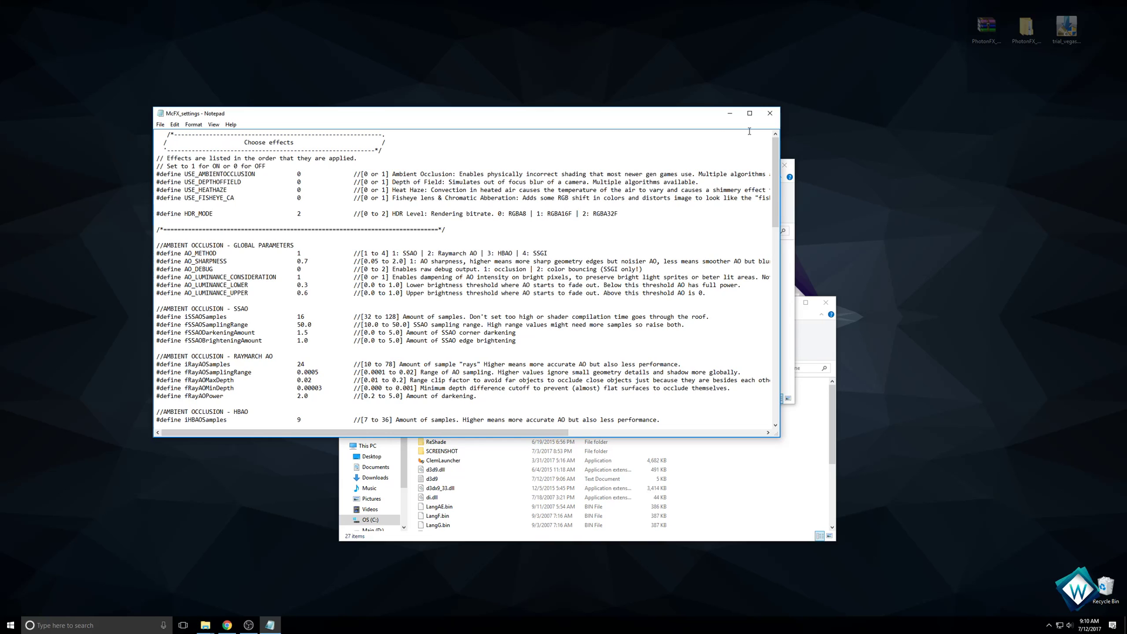
mouse_move(770, 114)
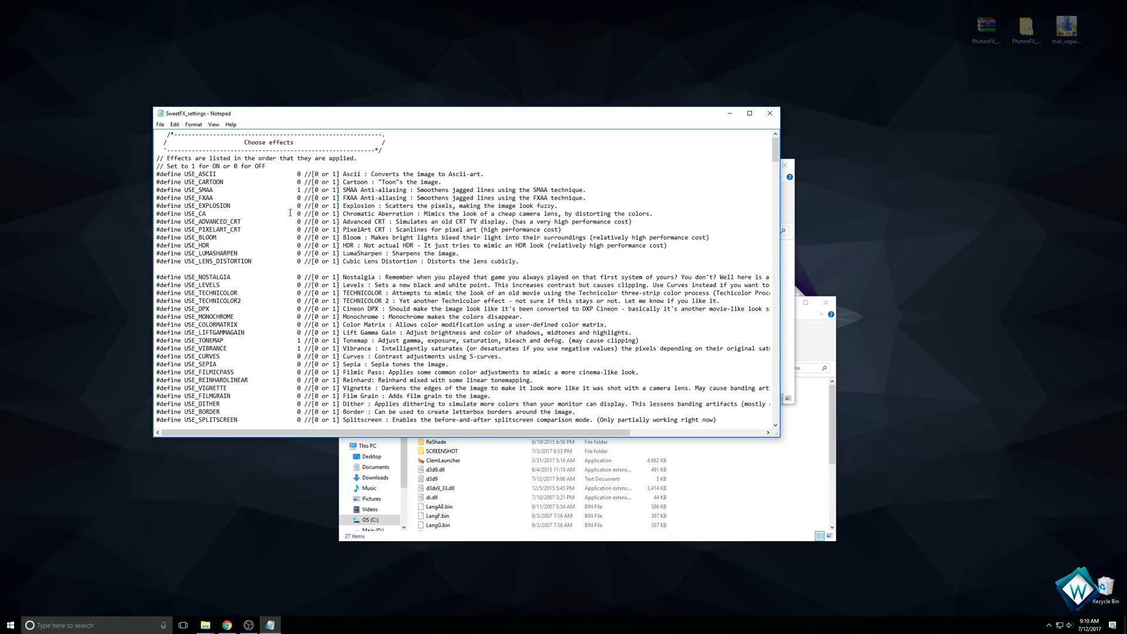
Step: Review the SweetFX_settings effect toggles without edits and close the file
scroll("down", 3)
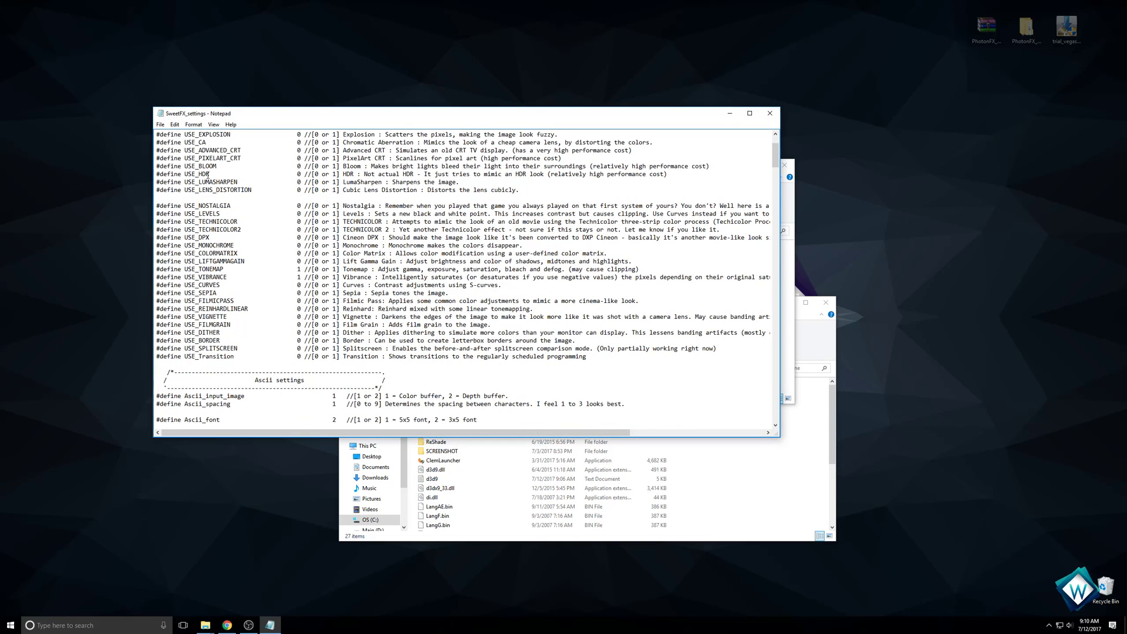
scroll("up", 3)
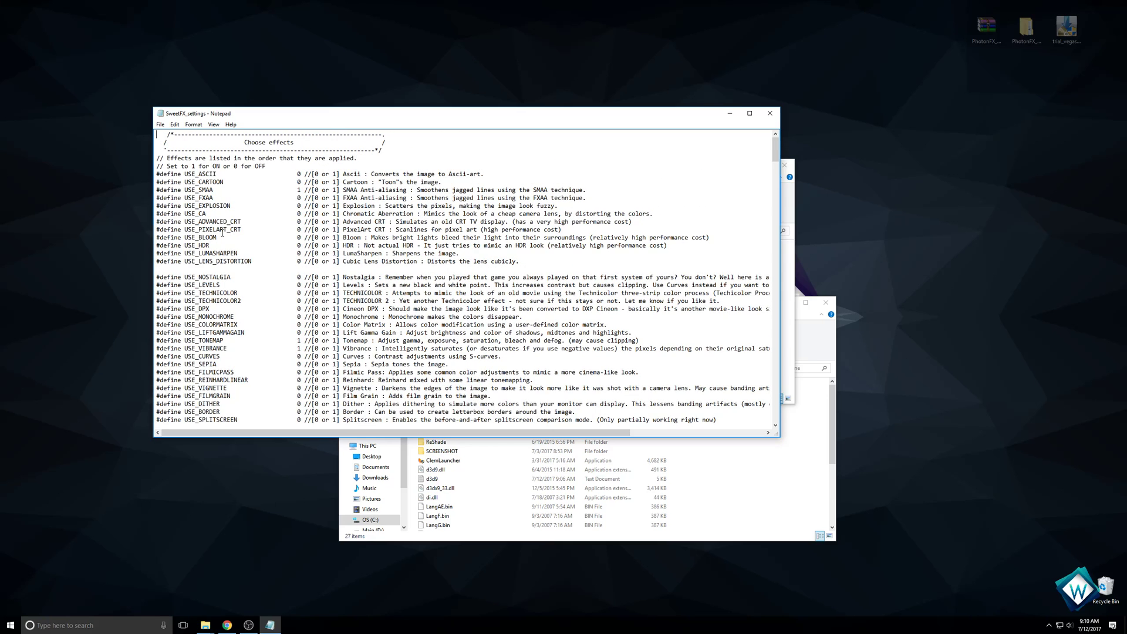
mouse_move(435, 173)
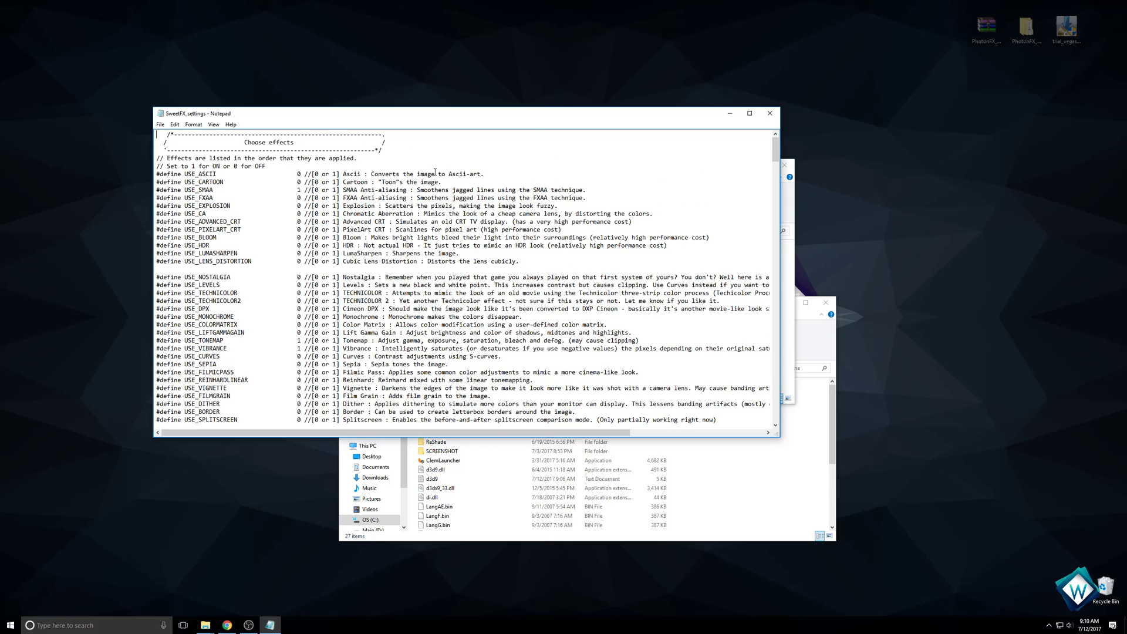
mouse_move(467, 182)
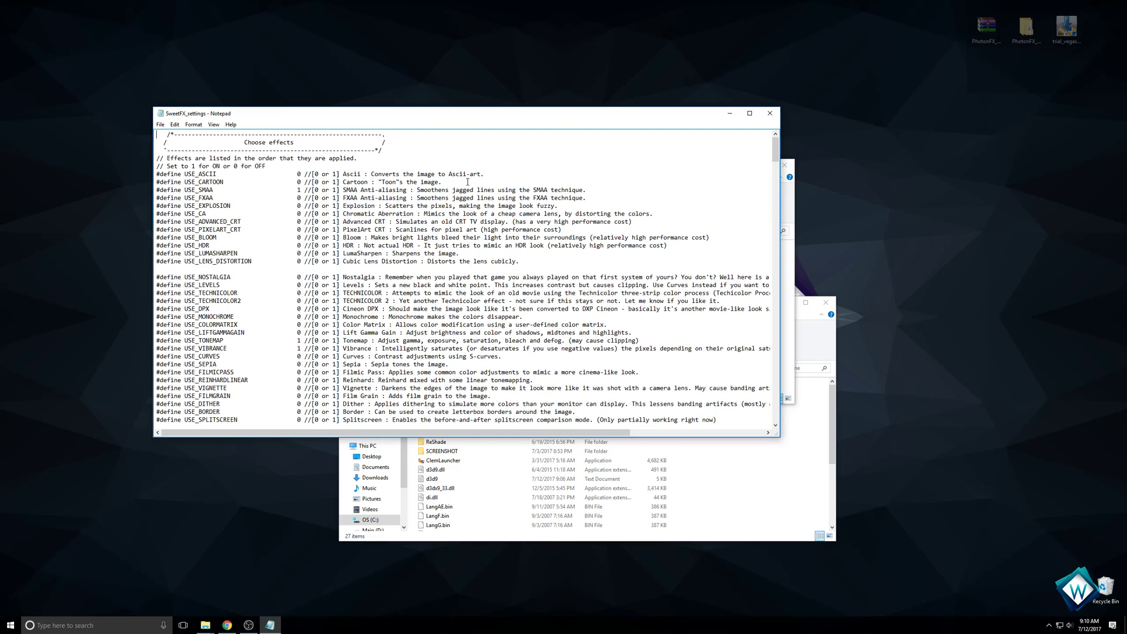
mouse_move(396, 206)
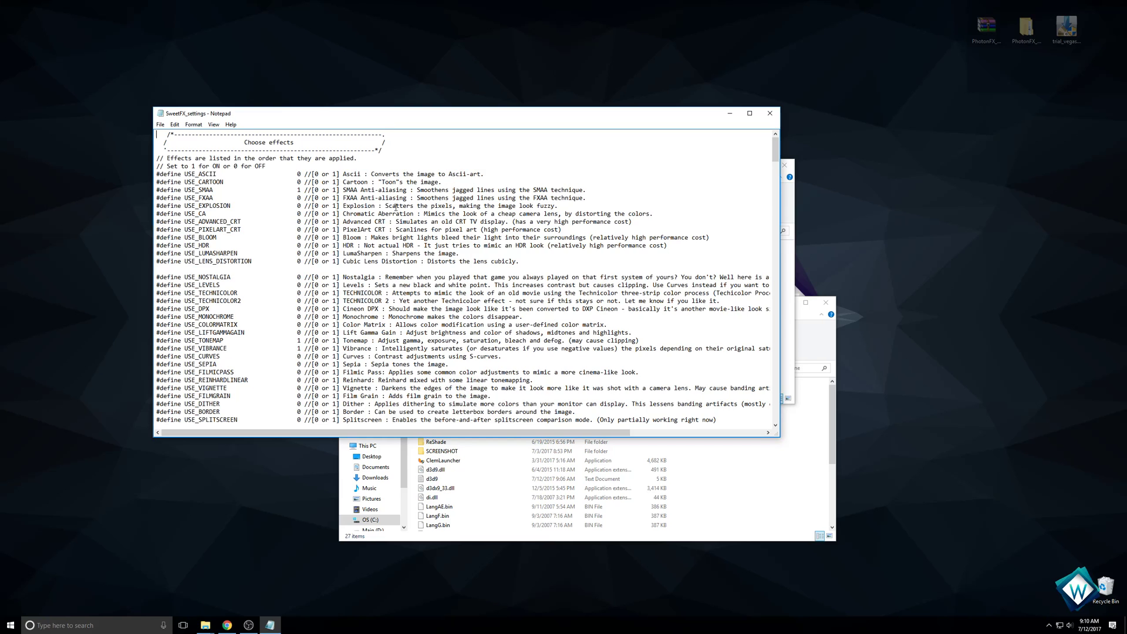
mouse_move(589, 183)
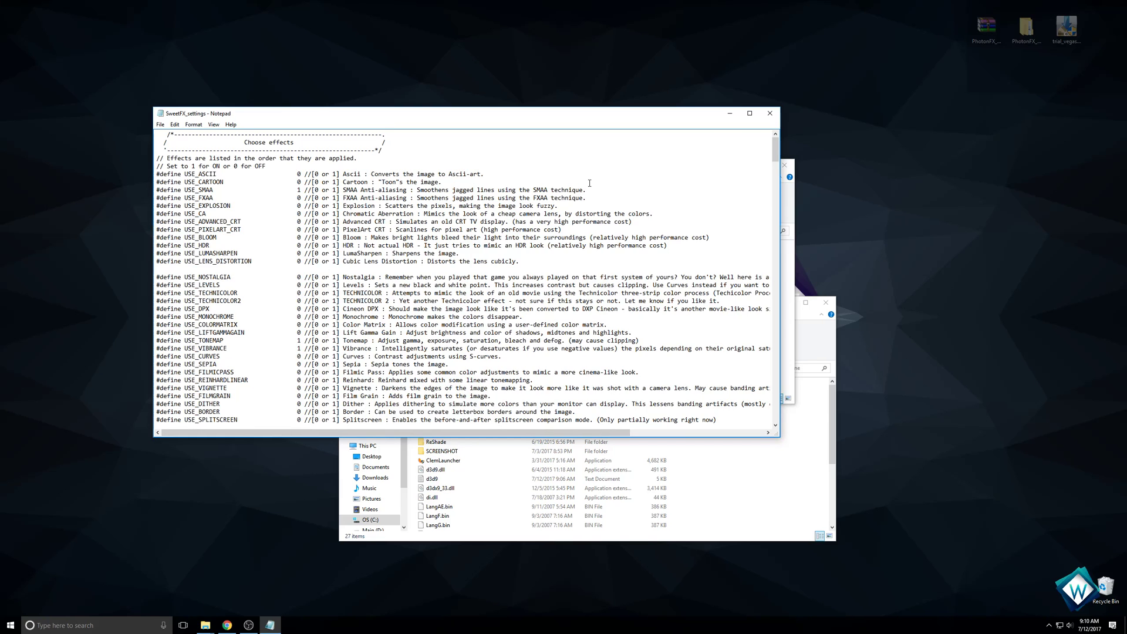
scroll("down", 3)
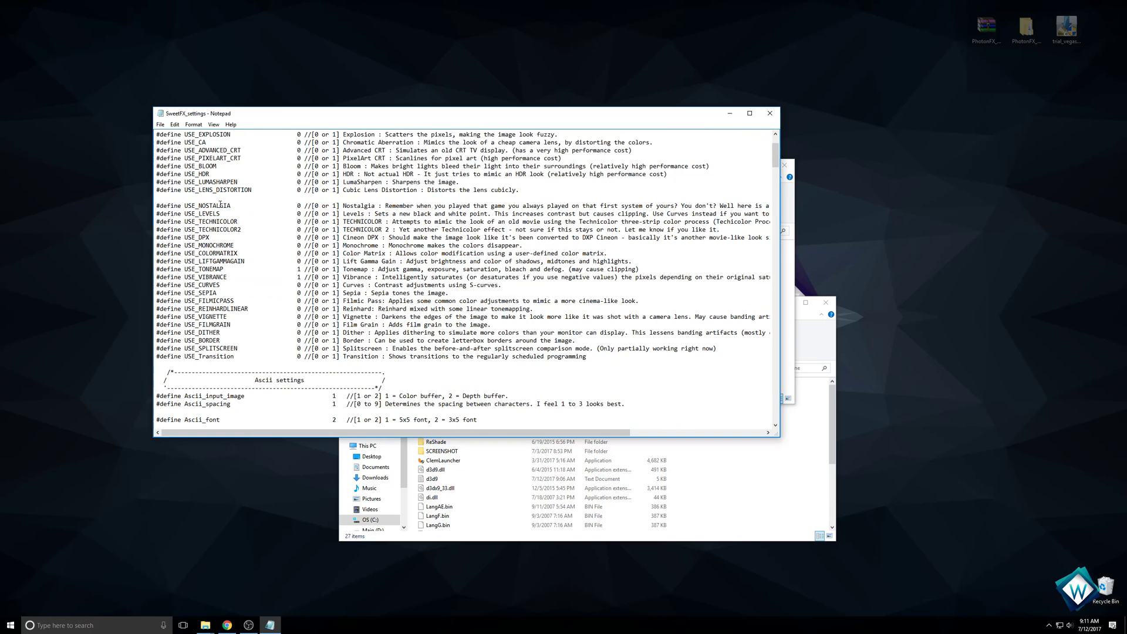
mouse_move(657, 204)
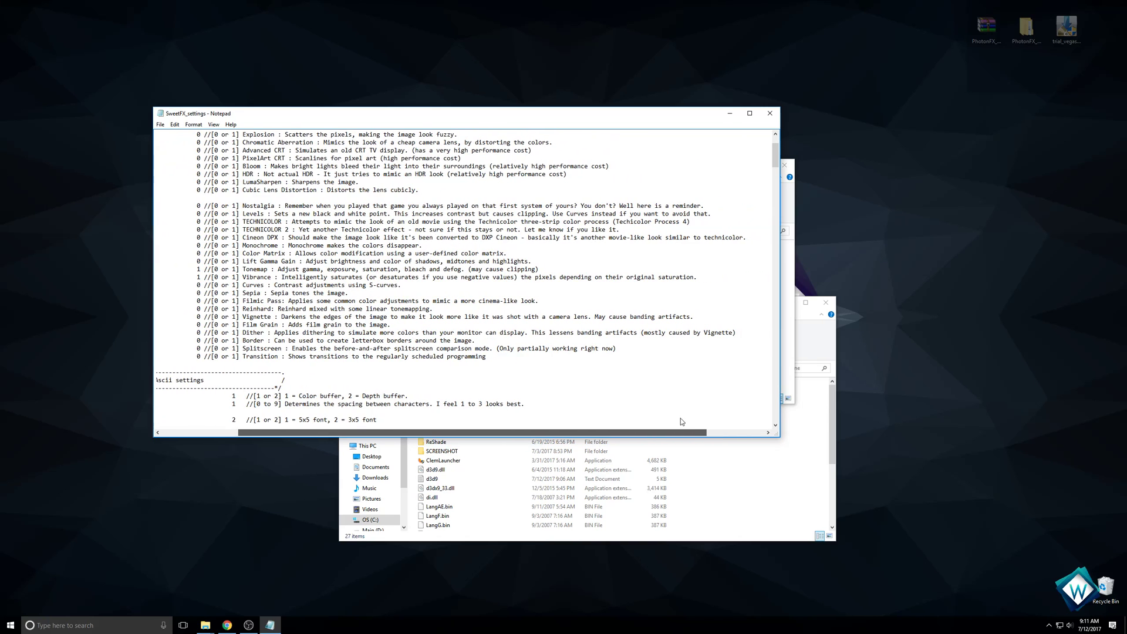
scroll("left", 3)
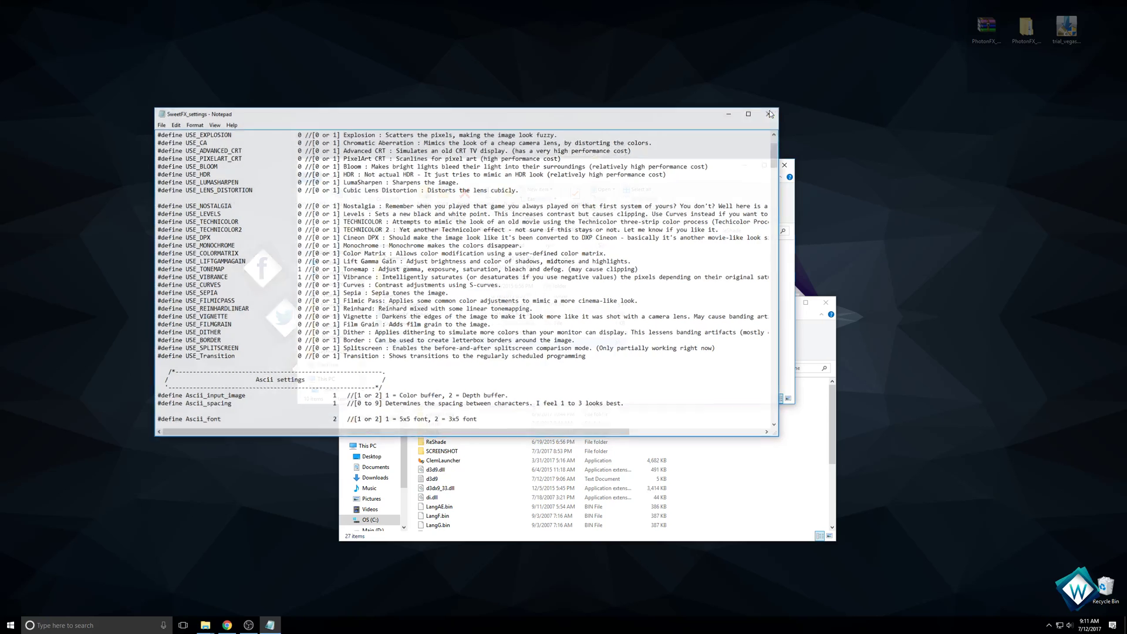
left_click(770, 114)
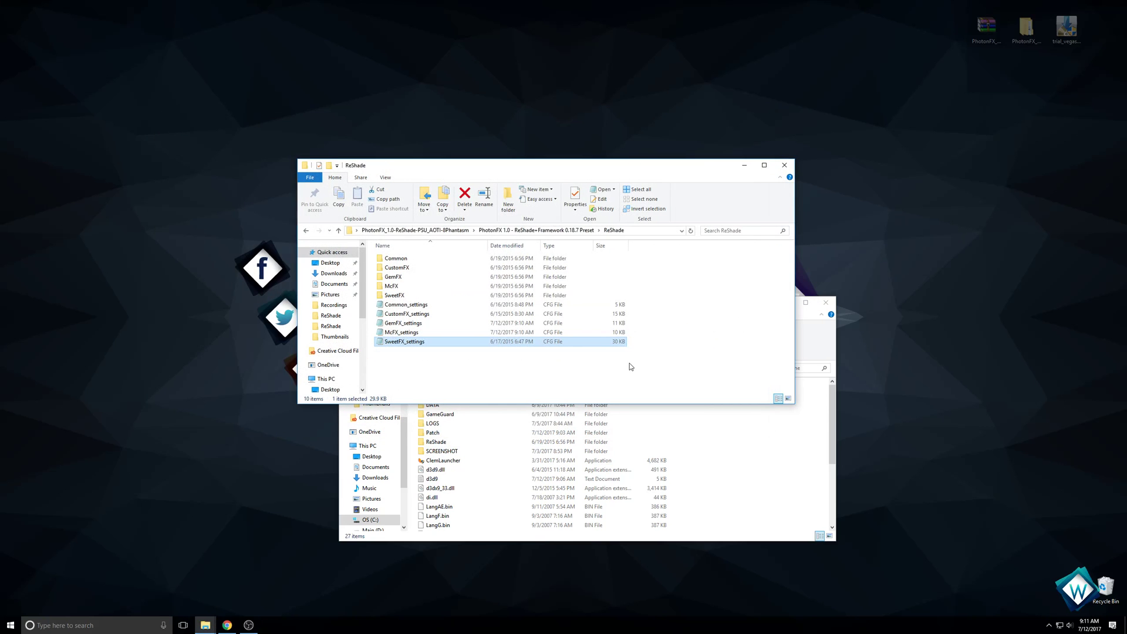
mouse_move(704, 337)
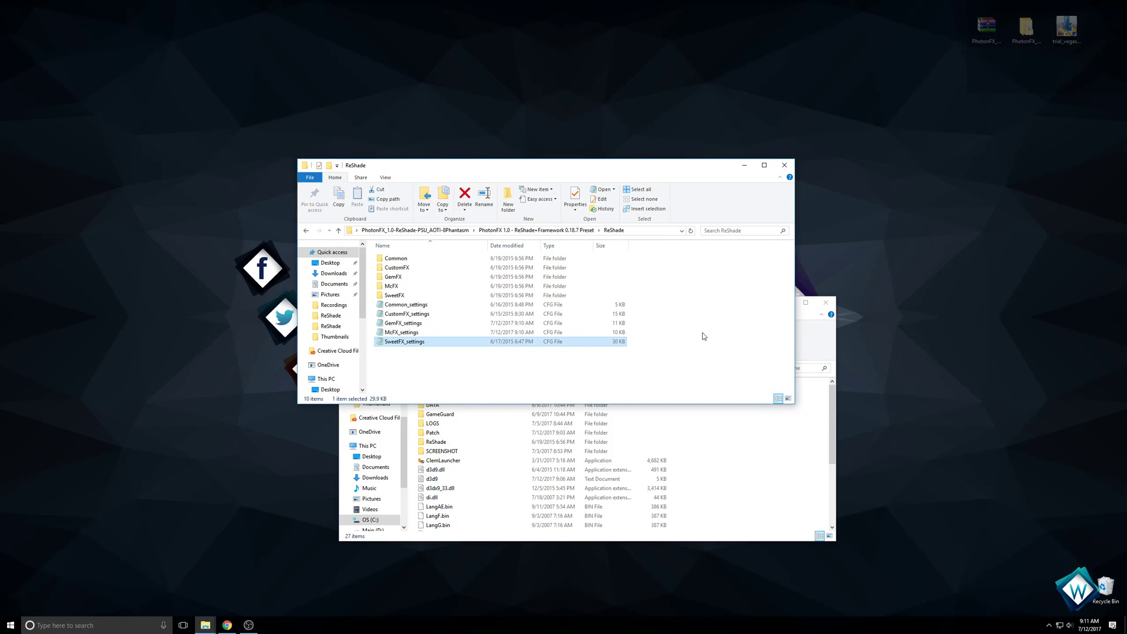
mouse_move(432, 360)
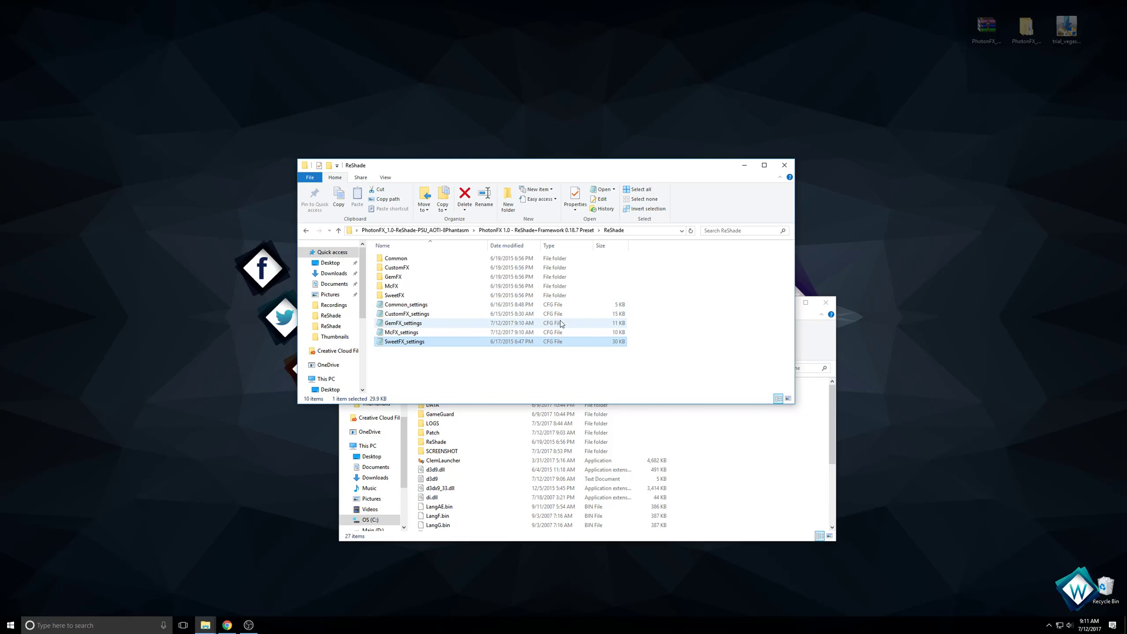
mouse_move(501, 349)
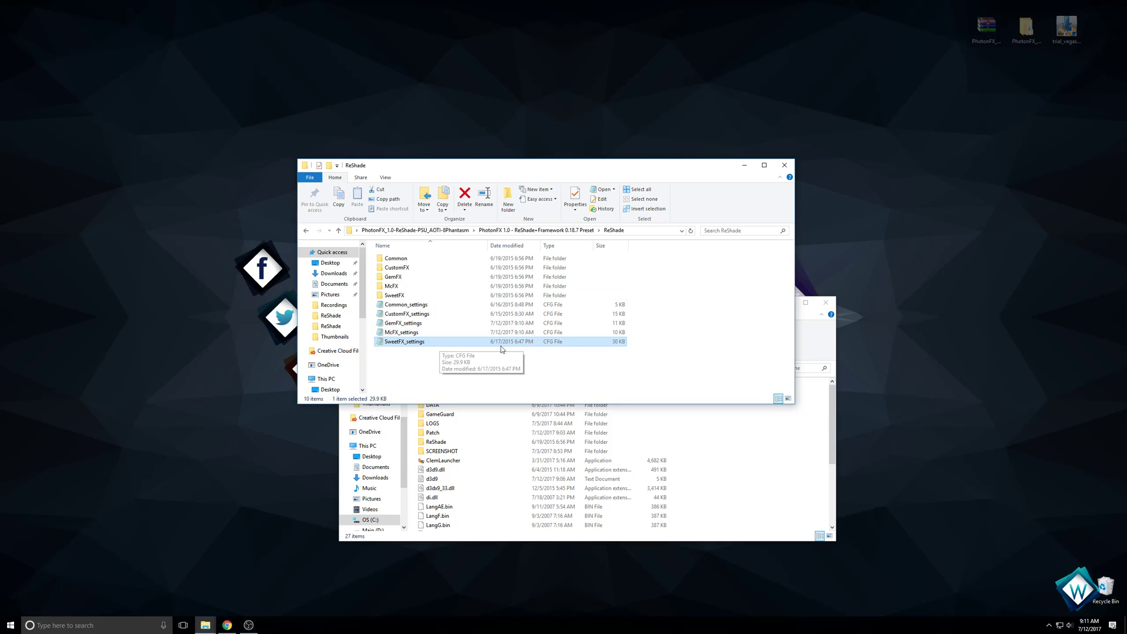
mouse_move(741, 307)
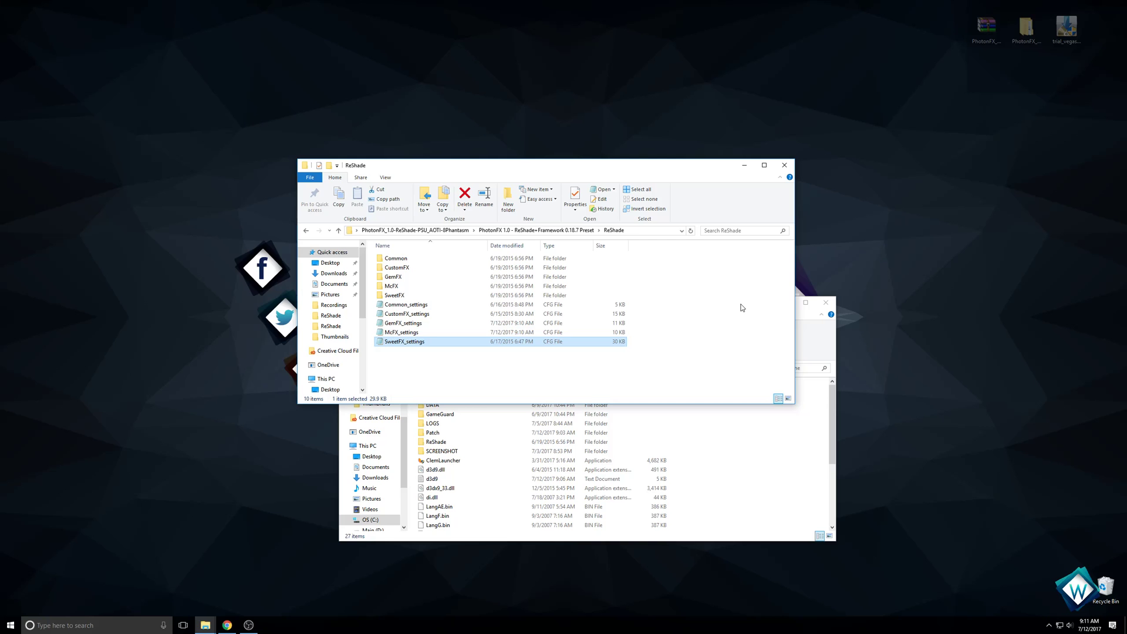
mouse_move(398, 5)
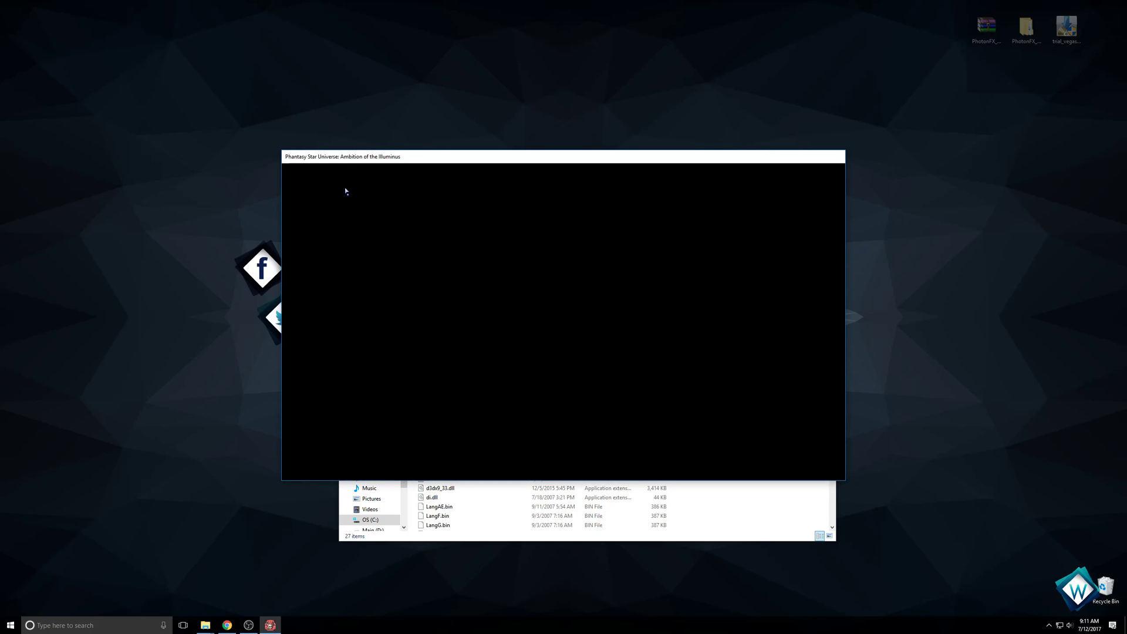
mouse_move(352, 203)
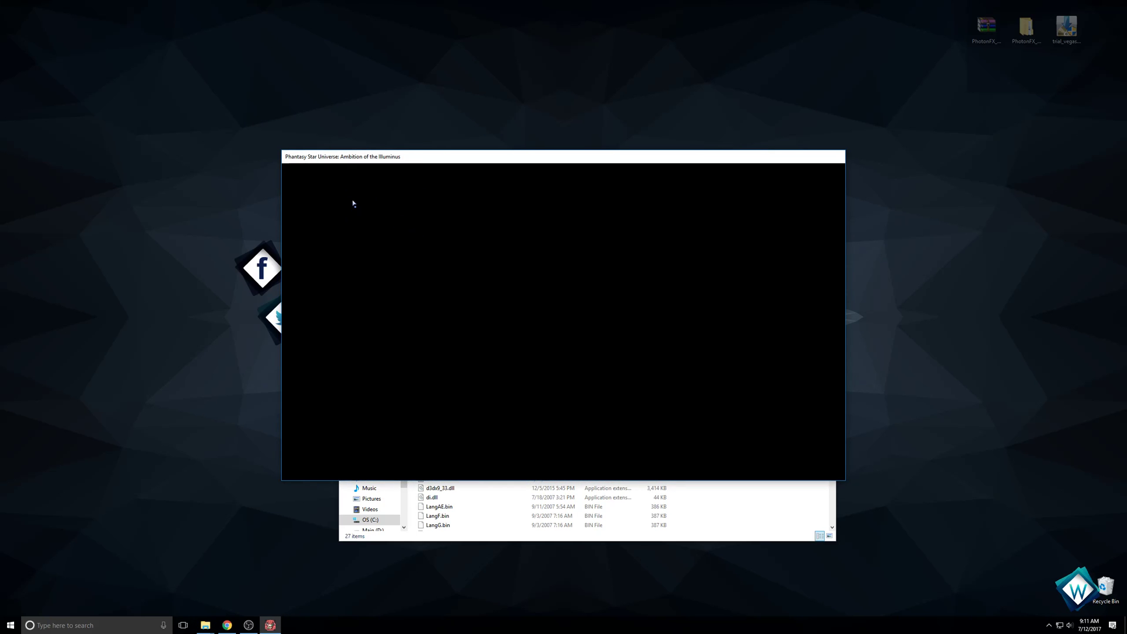